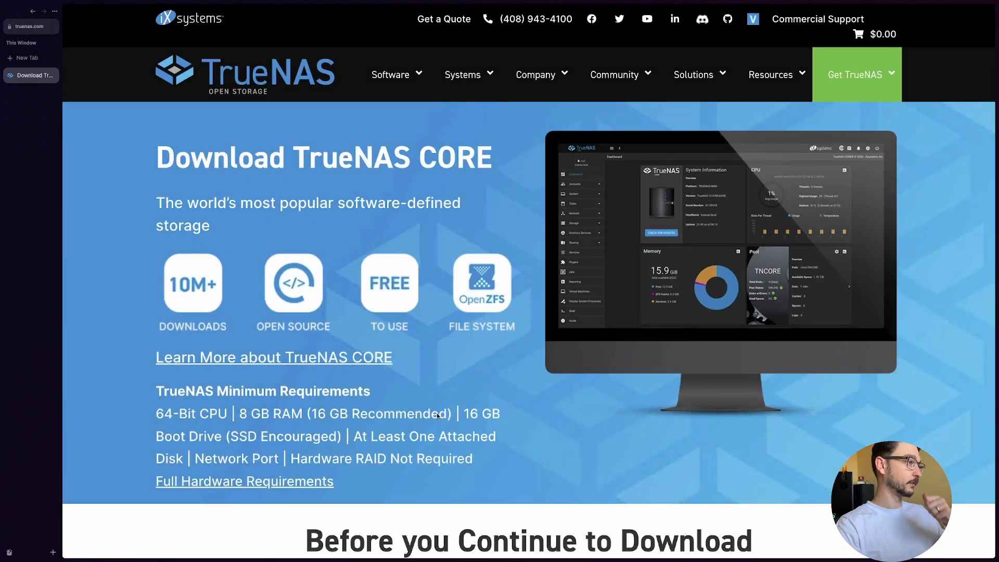
pyautogui.moveTo(413, 186)
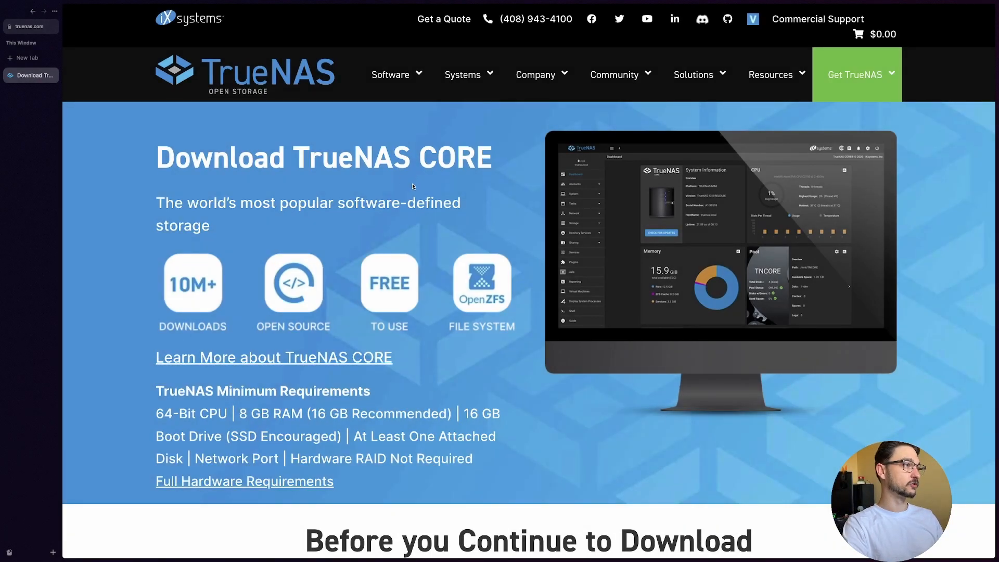
# Scroll past the truenas.com newsletter form to the TrueNAS CORE 13.0-U4 download options
pyautogui.scroll(-3)
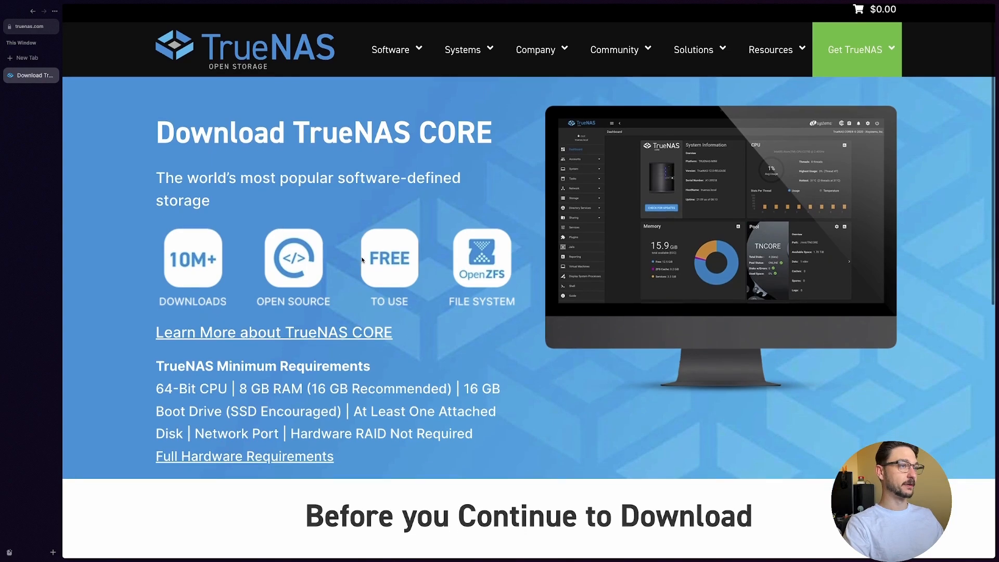
pyautogui.scroll(-3)
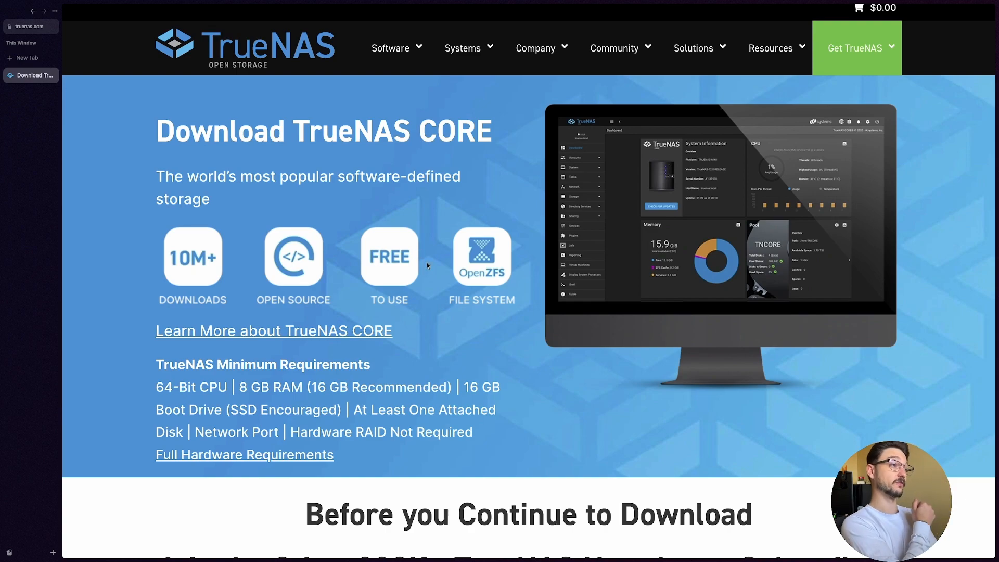
pyautogui.scroll(-3)
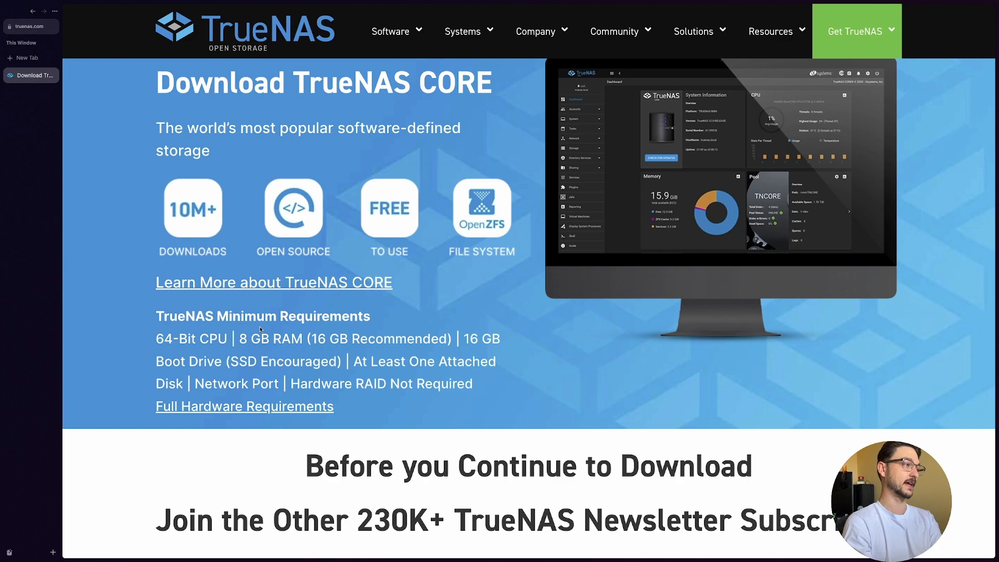
pyautogui.moveTo(397, 363)
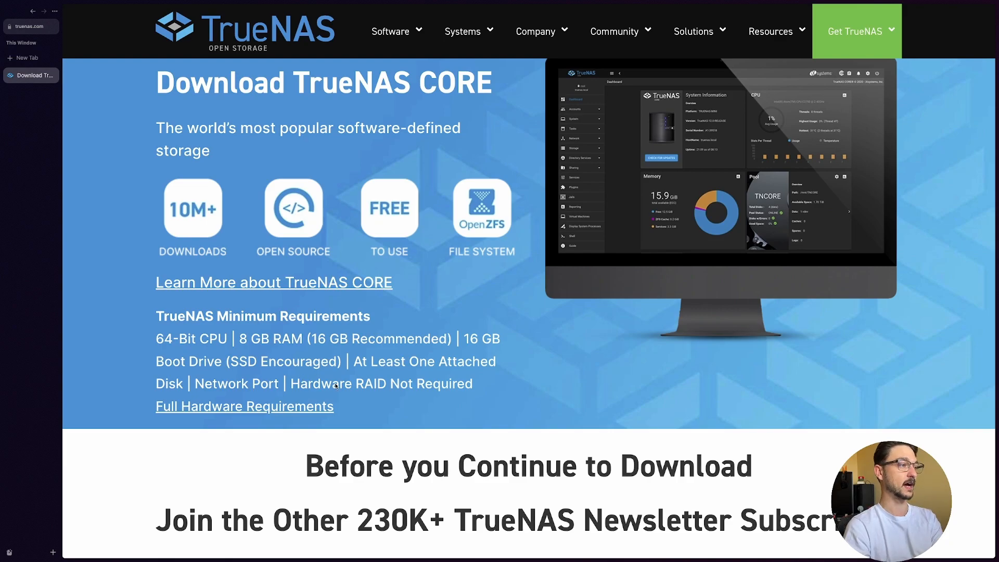
pyautogui.scroll(-3)
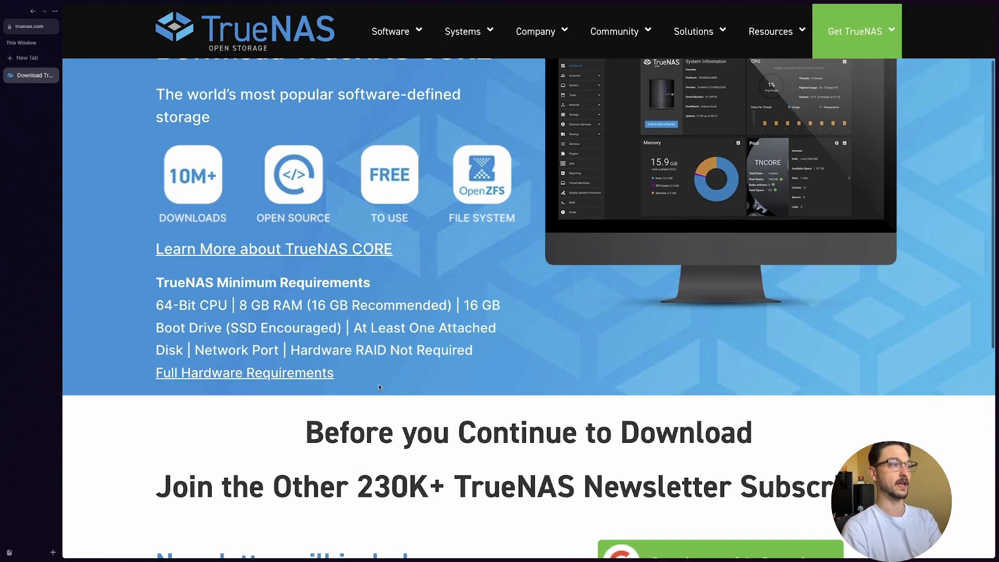
pyautogui.scroll(-3)
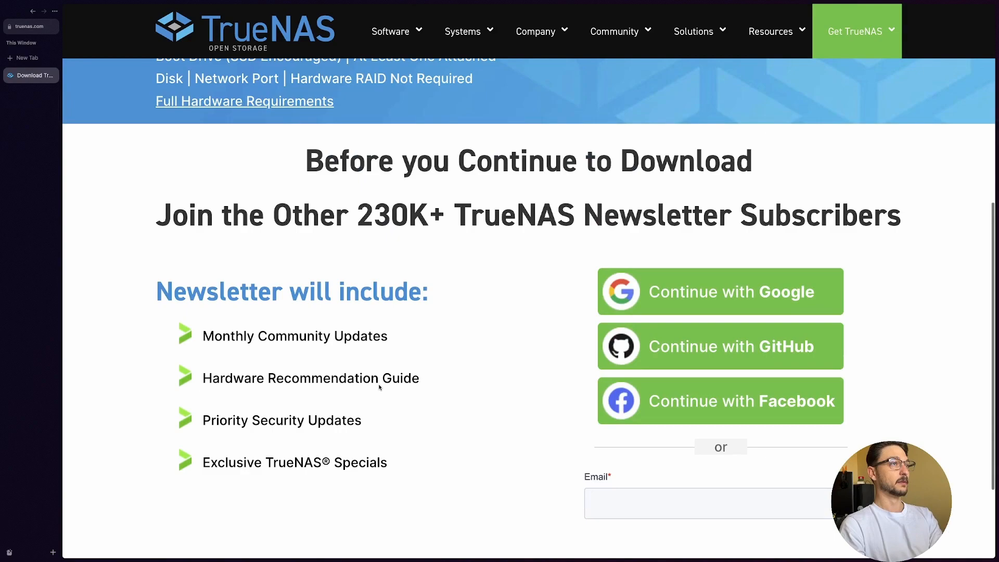
pyautogui.scroll(-3)
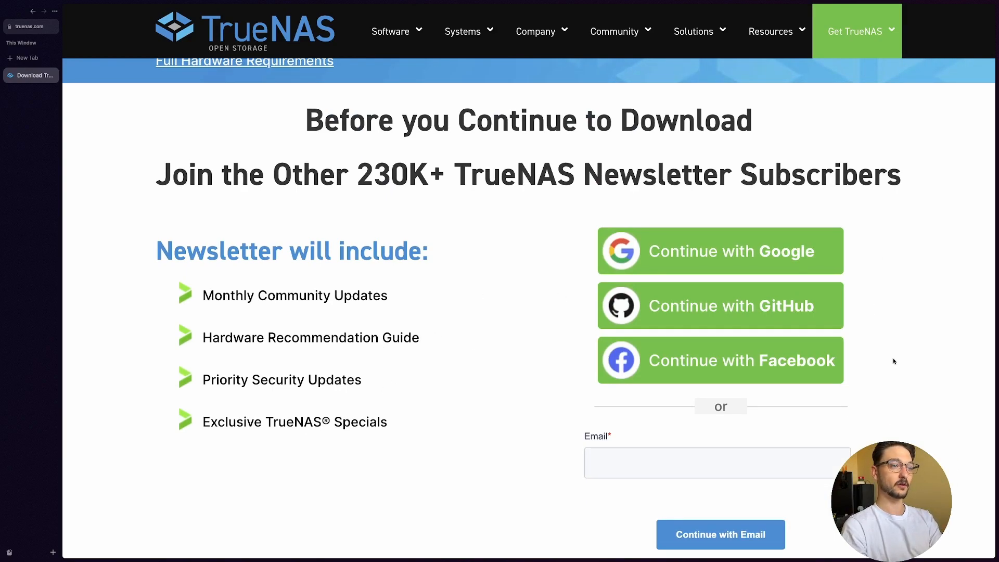
pyautogui.scroll(-3)
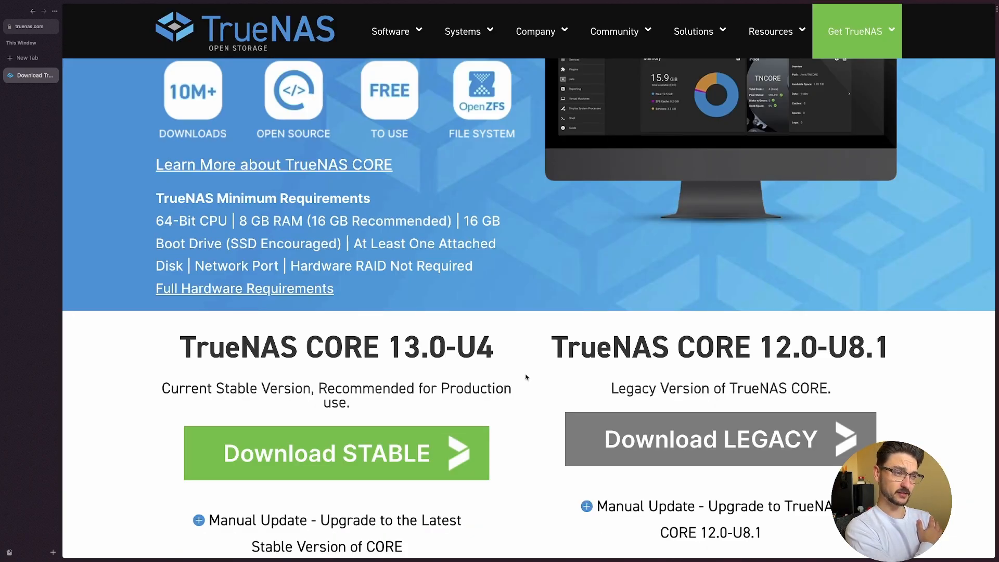
pyautogui.scroll(-3)
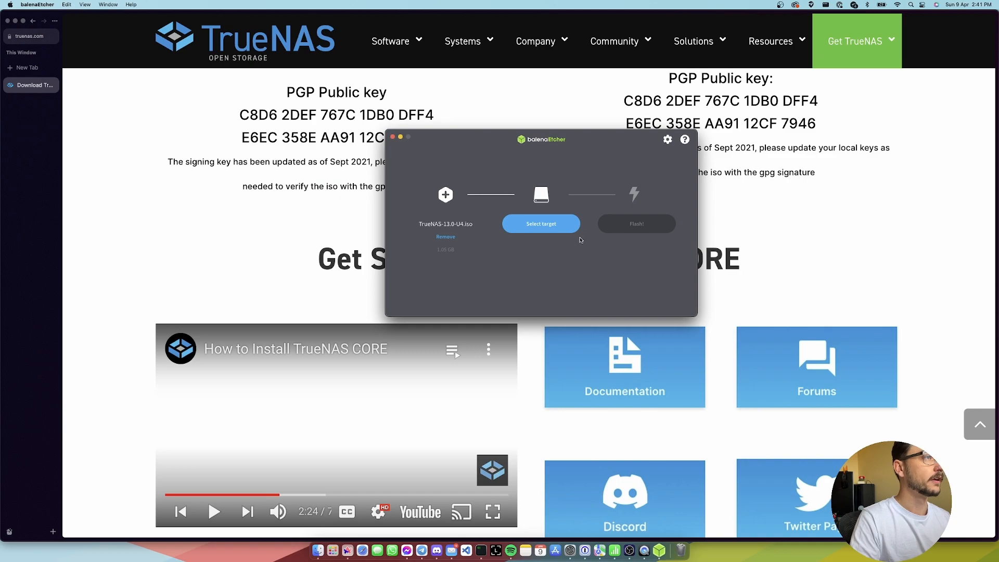
pyautogui.moveTo(557, 236)
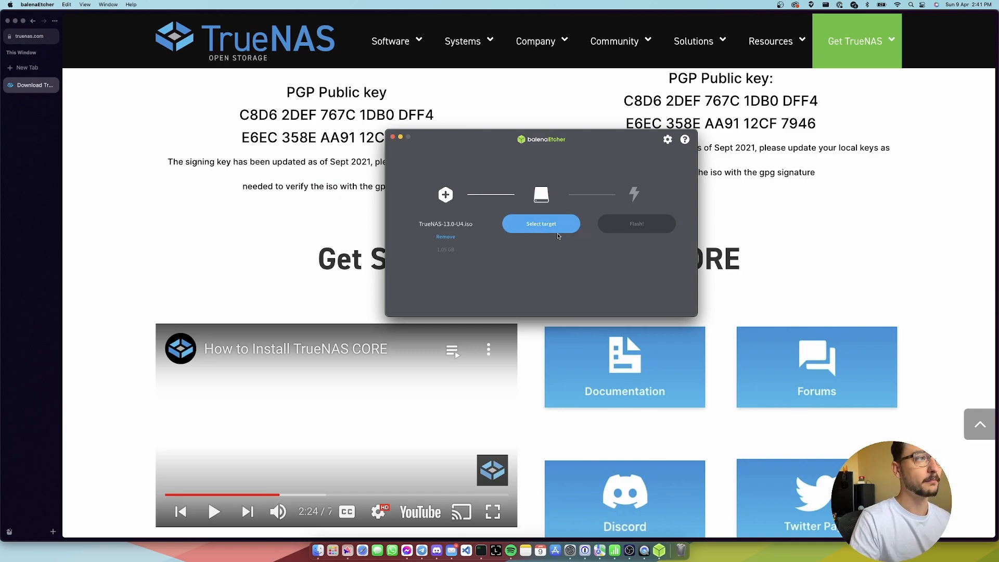
# Flash the TrueNAS-13.0-U4 image to the Kingston DataTraveler drive, authorizing the disk write
pyautogui.click(540, 224)
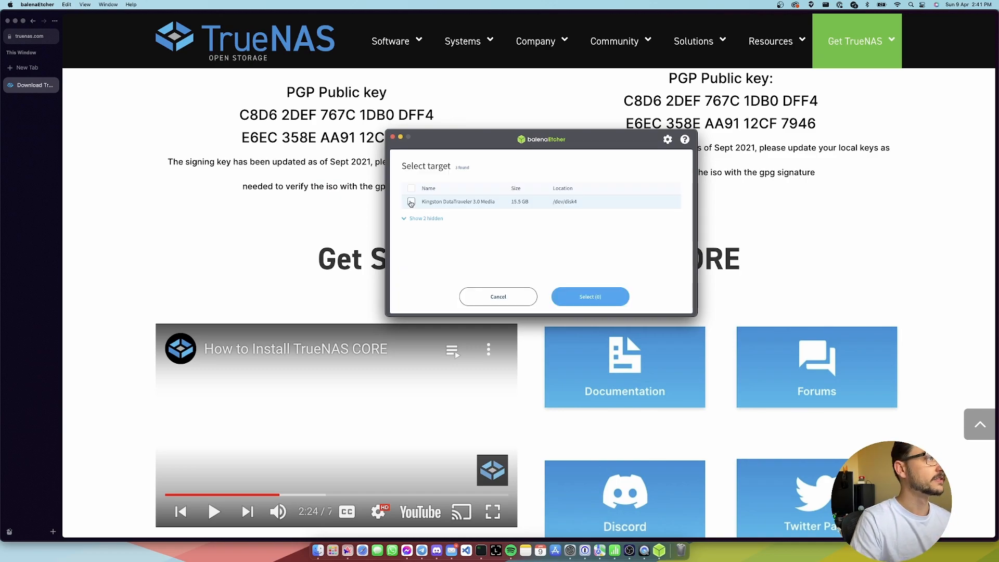
pyautogui.click(588, 296)
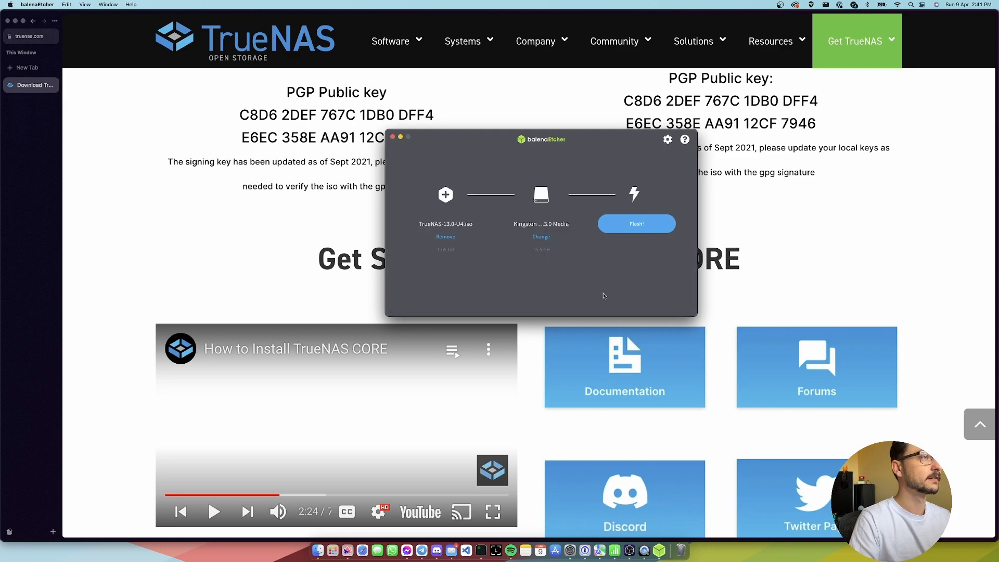
pyautogui.click(636, 224)
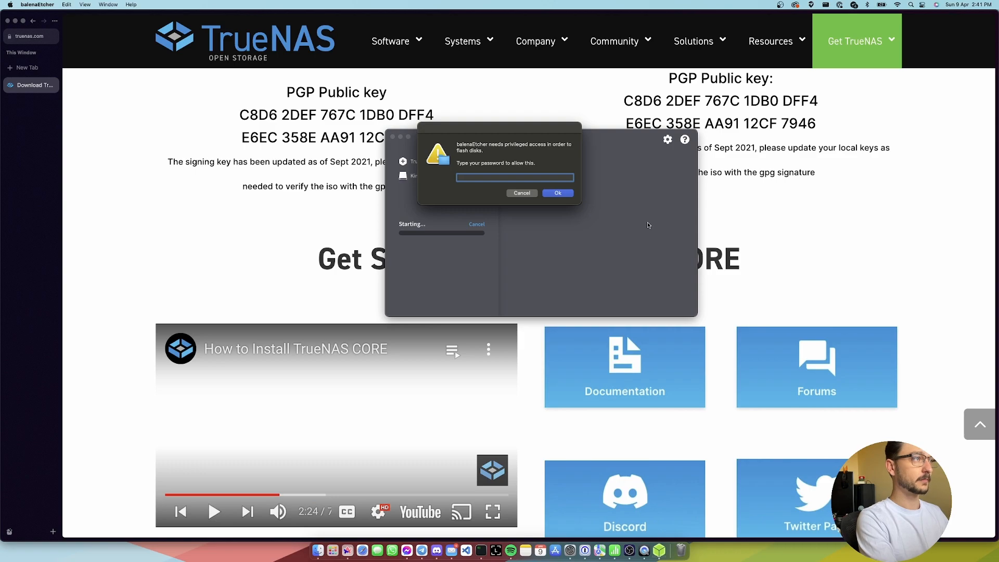
pyautogui.click(557, 192)
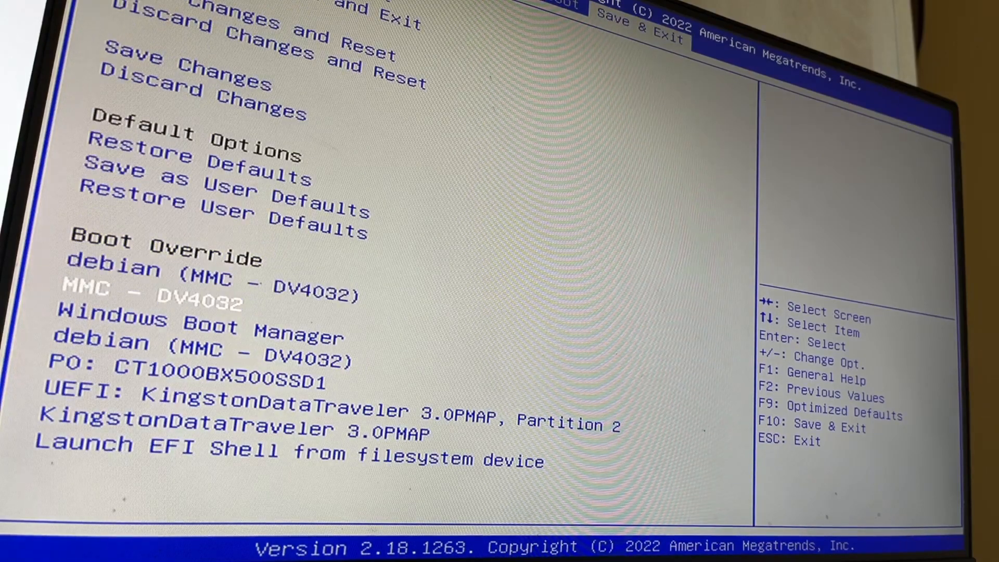
# Move down the Boot Override list toward the Kingston DataTraveler USB entry
pyautogui.press('down')
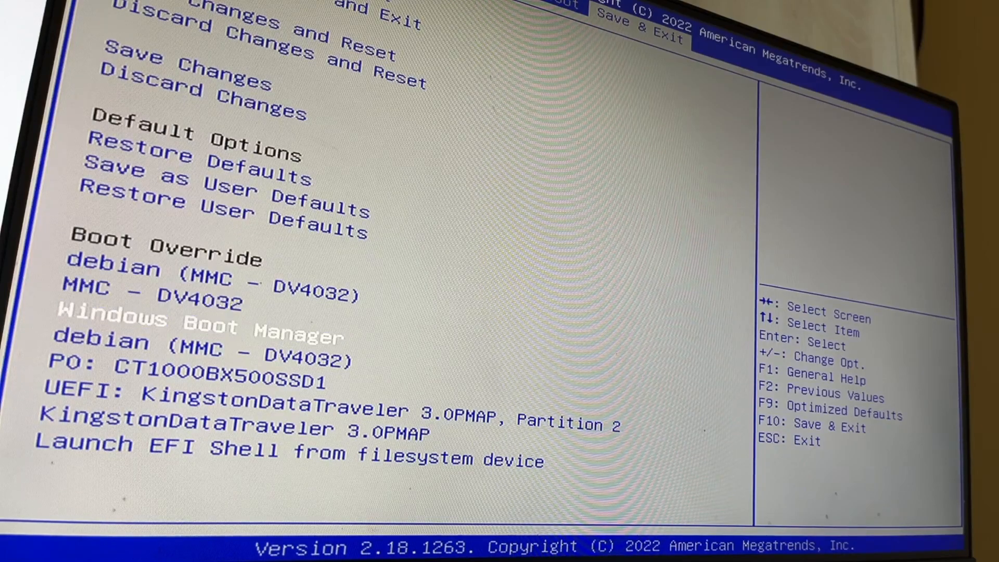
pyautogui.press('down')
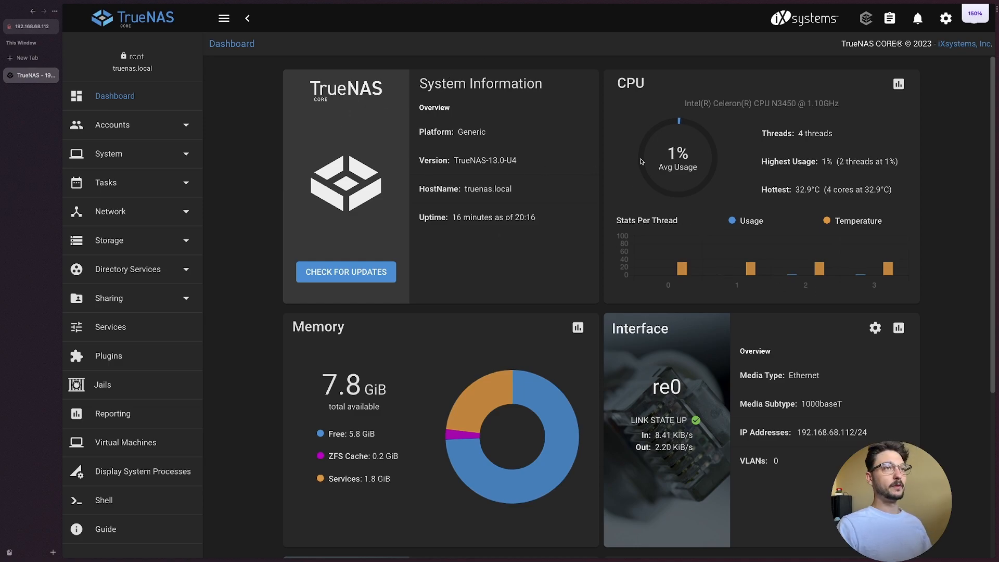
# Go to Storage > Pools and start creating a new pool
pyautogui.scroll(-3)
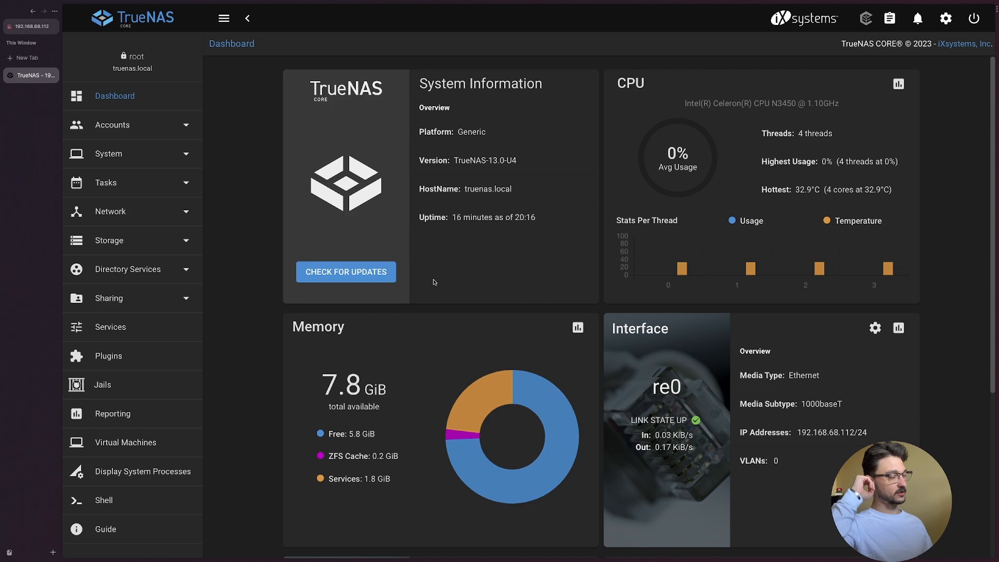
pyautogui.moveTo(275, 247)
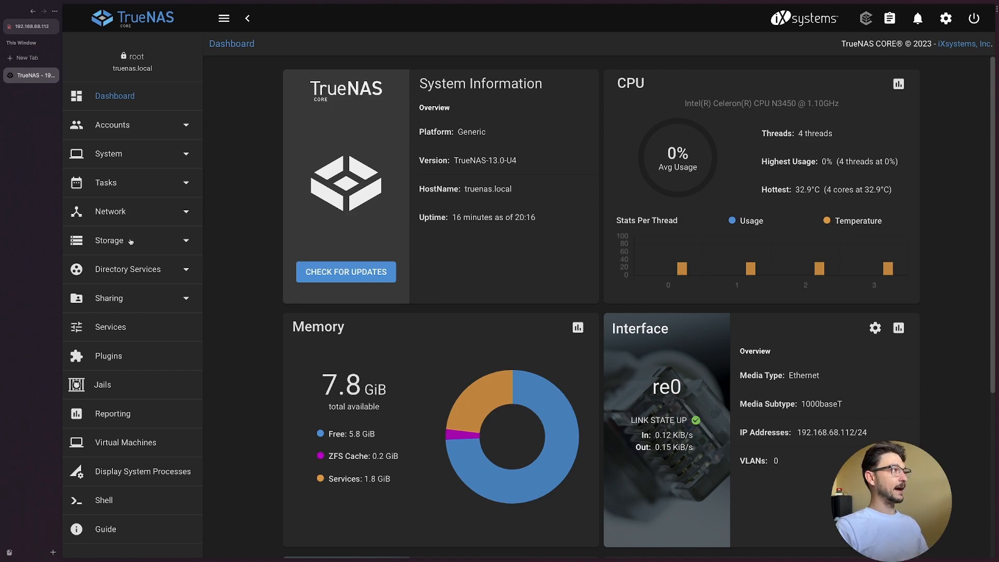
pyautogui.click(108, 241)
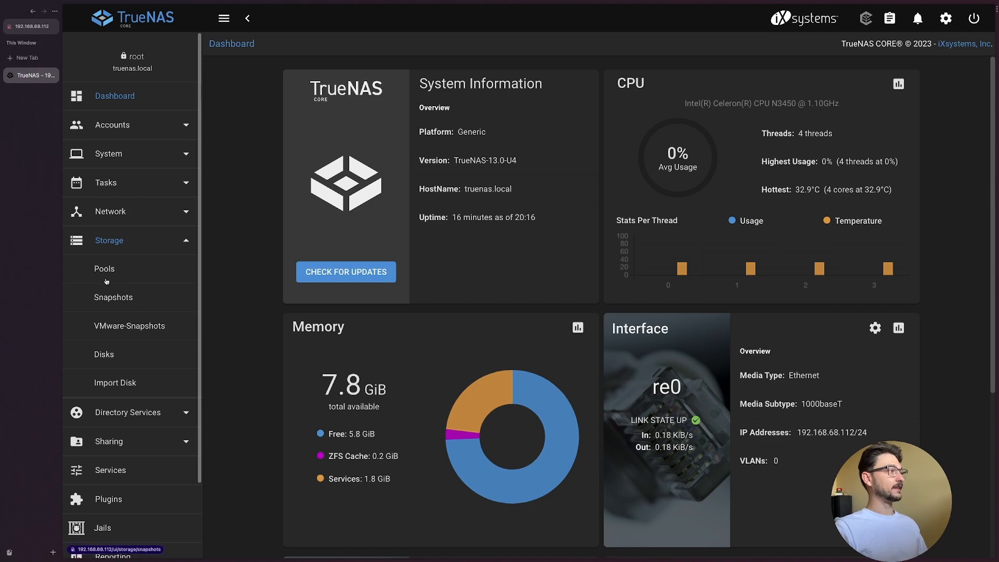
pyautogui.click(105, 268)
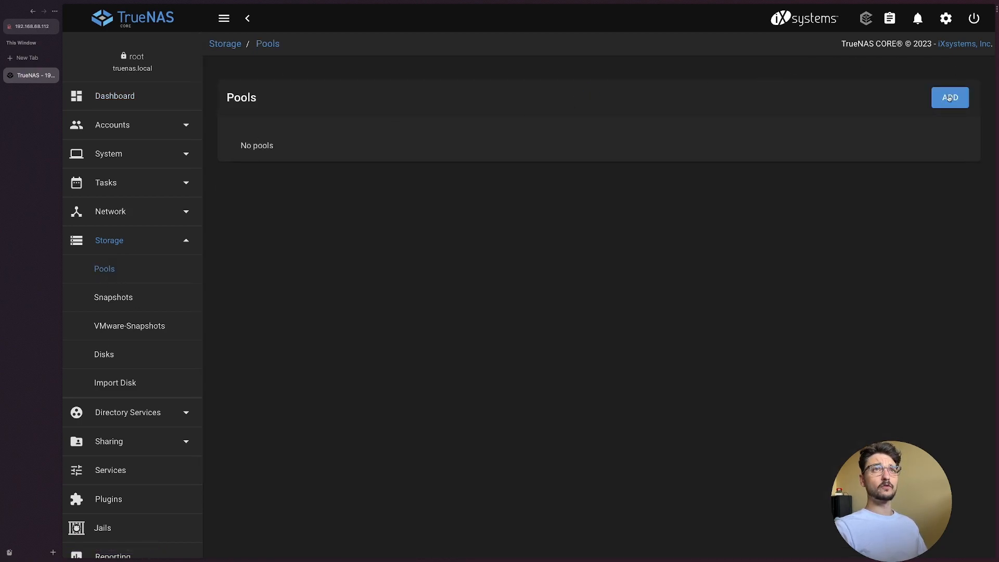
pyautogui.click(951, 97)
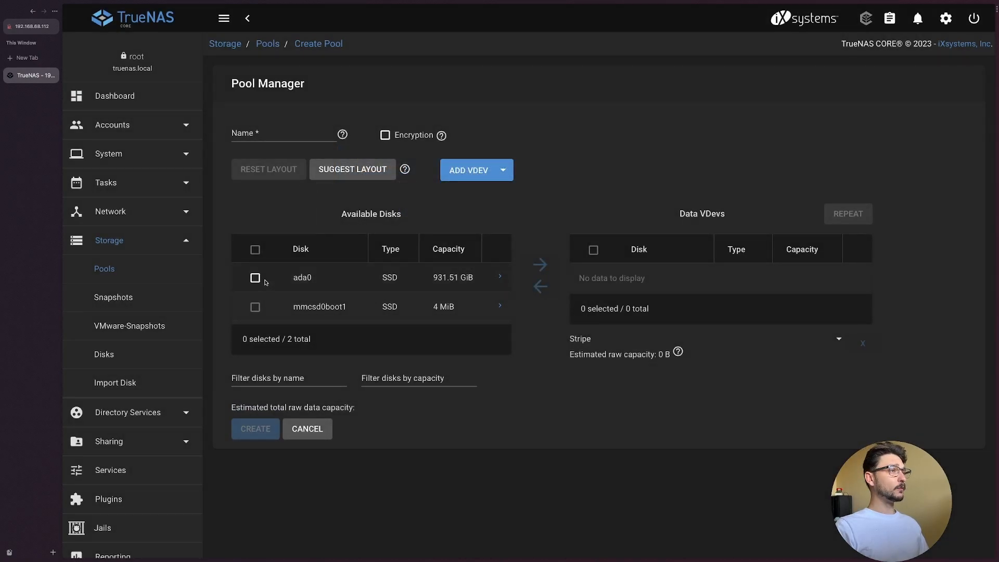
# Select disk ada0 and move it into Data VDevs as a stripe
pyautogui.click(255, 278)
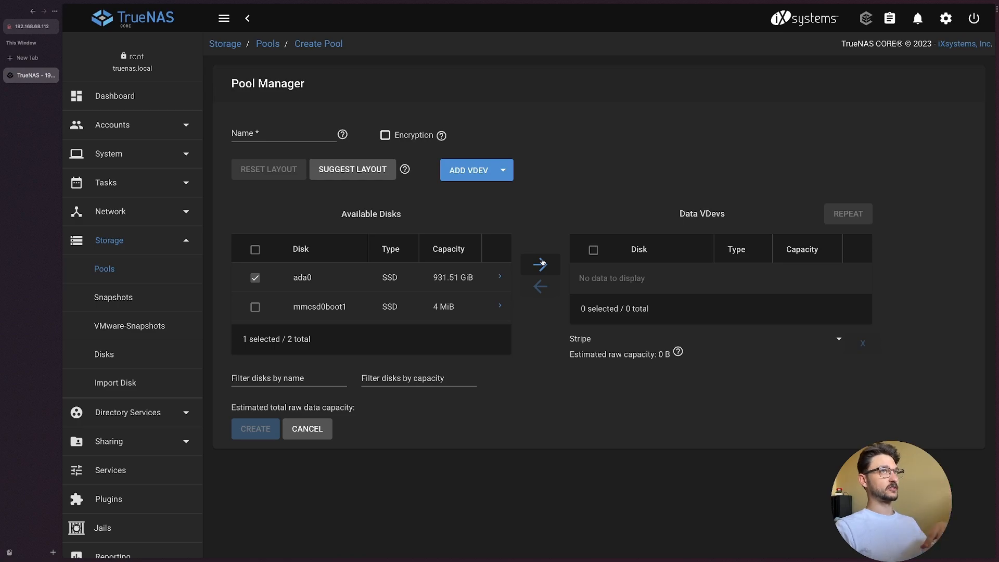
pyautogui.click(540, 264)
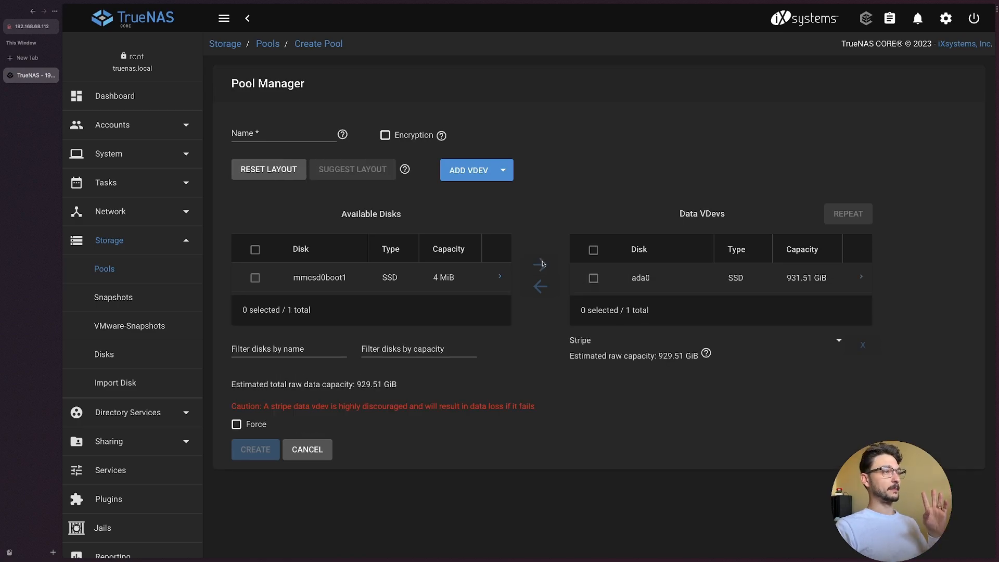
pyautogui.moveTo(391, 403)
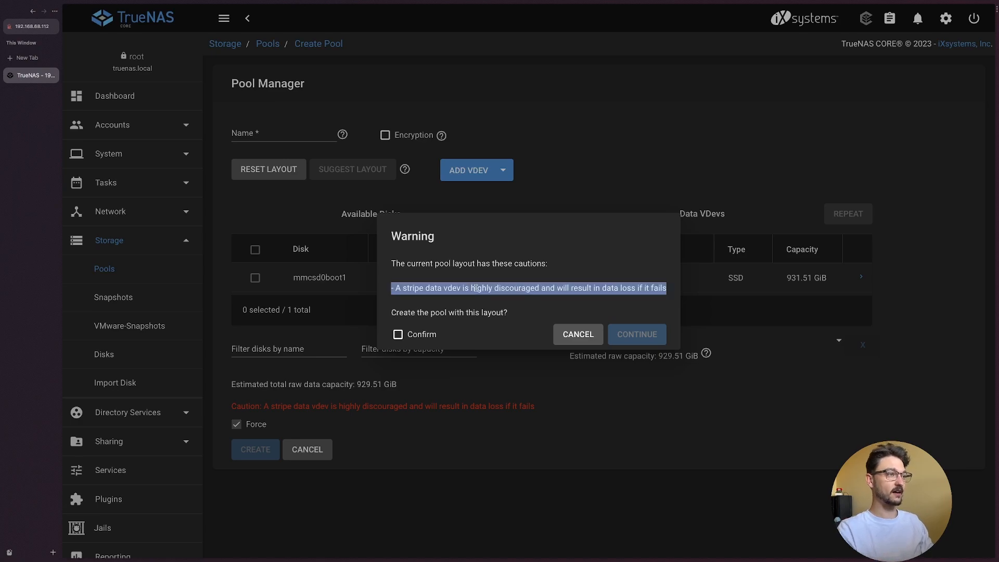
# Accept the stripe-layout warning and name the pool ssd_01
pyautogui.click(398, 334)
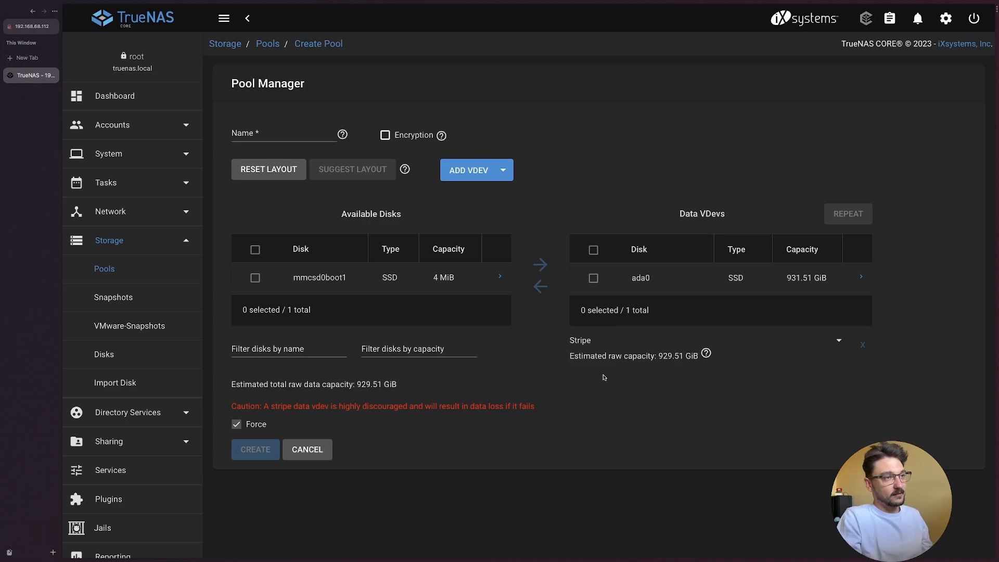
pyautogui.click(283, 134)
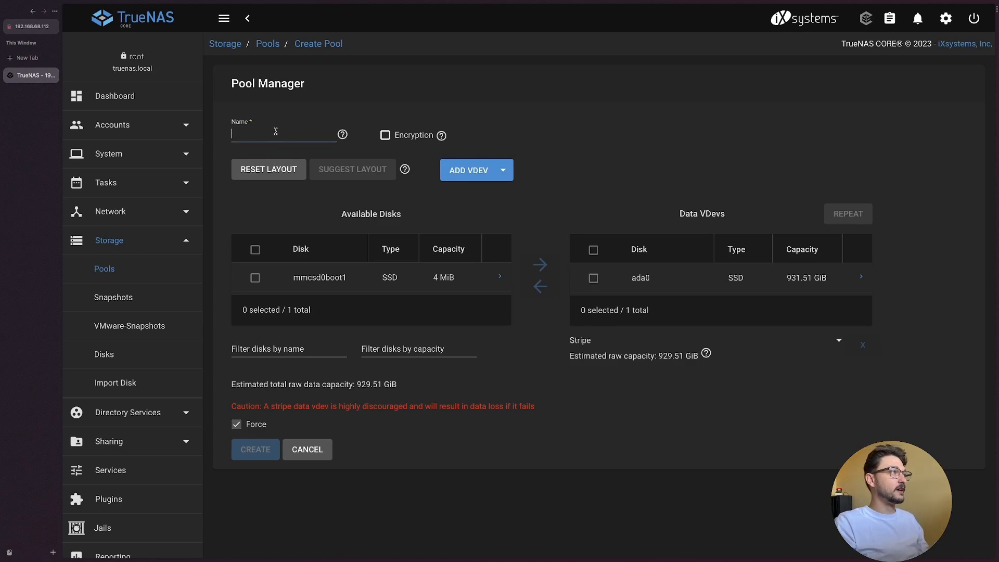
pyautogui.write('ssd_01')
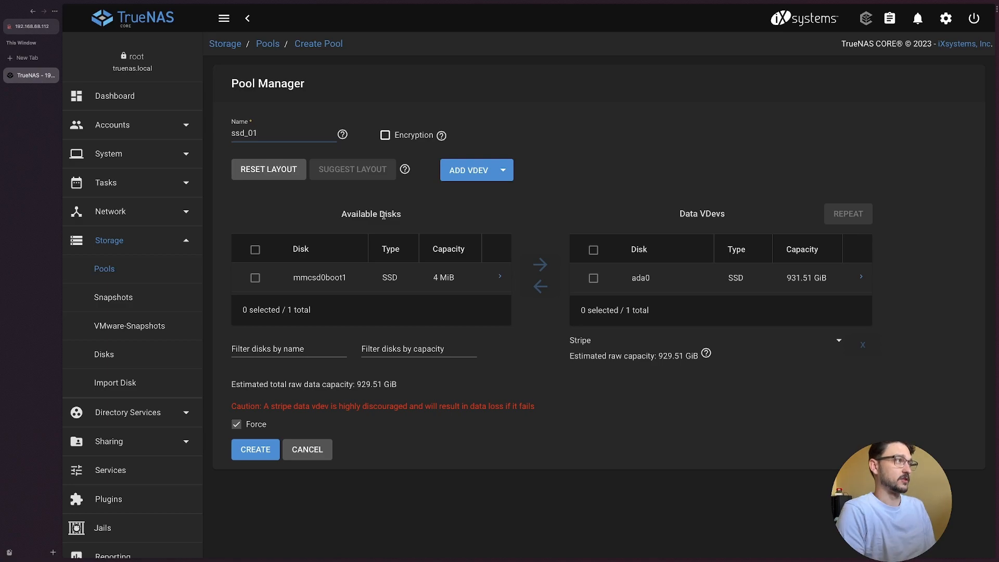
pyautogui.moveTo(479, 400)
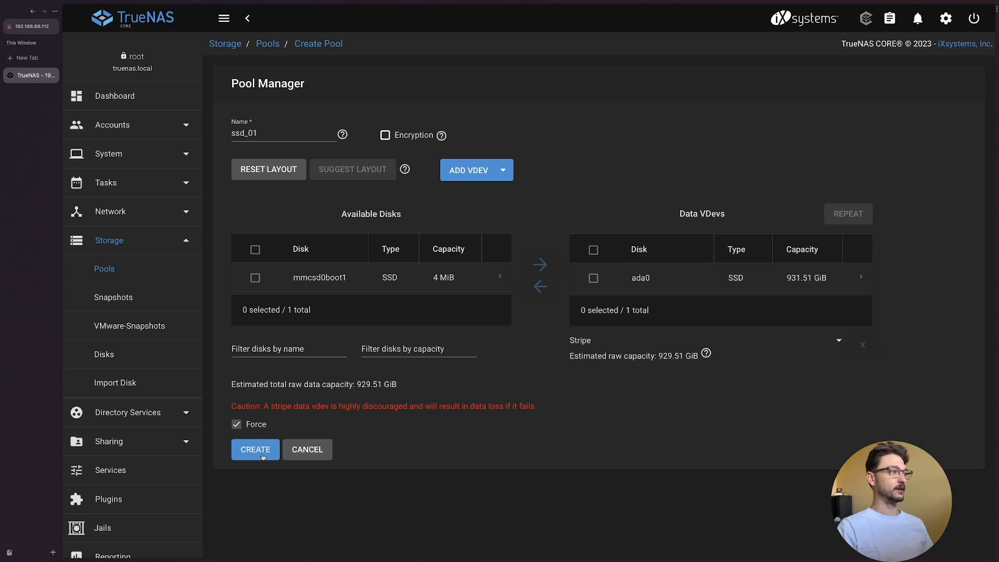
# Create pool ssd_01, confirming that disk ada0 will be erased
pyautogui.click(256, 449)
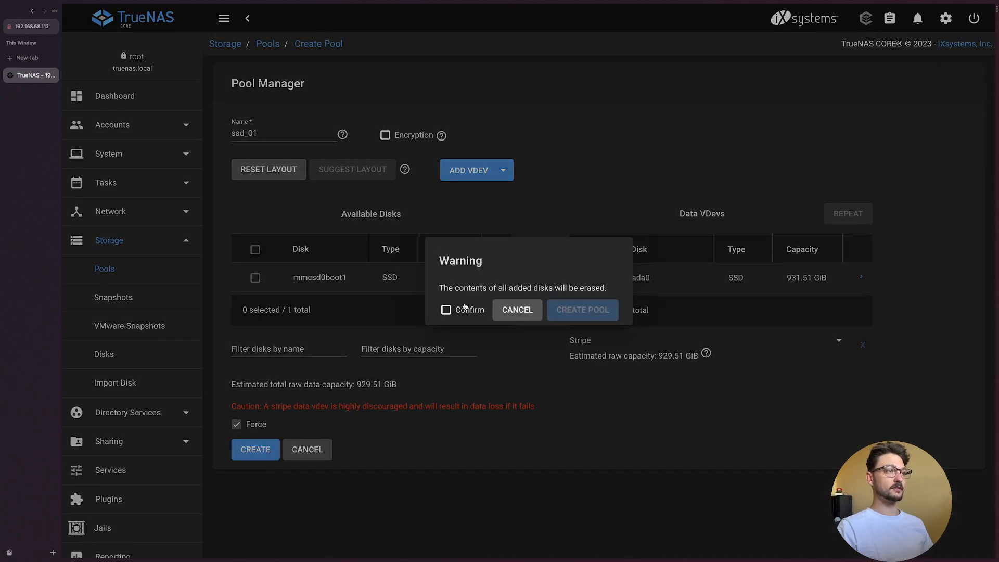
pyautogui.click(581, 310)
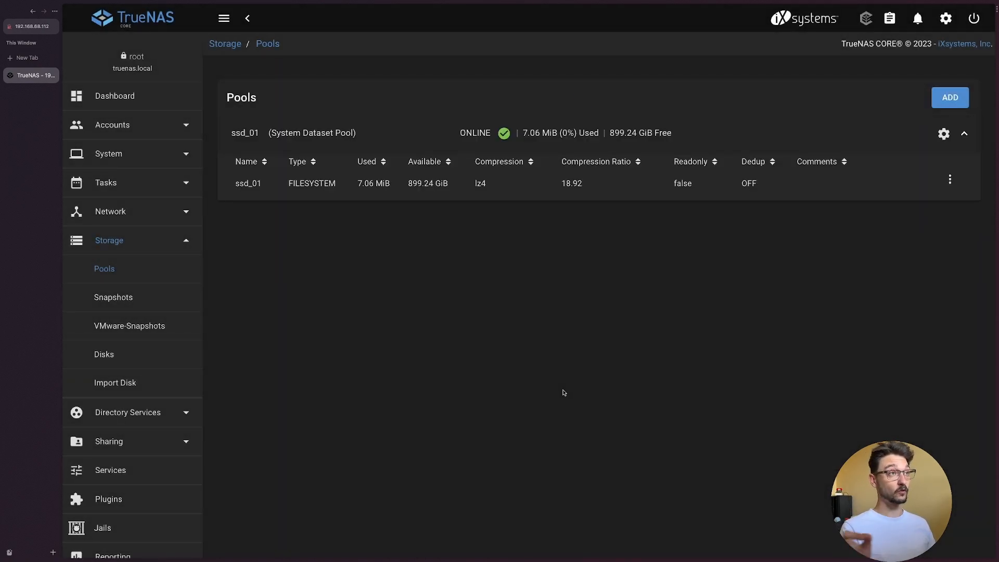
pyautogui.moveTo(370, 238)
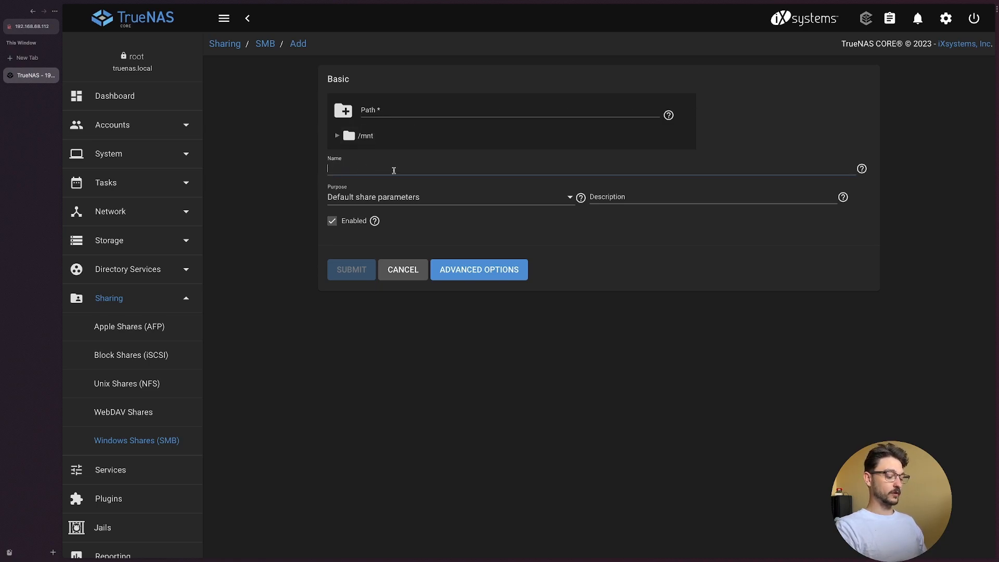
# Submit SMB share smb_mcnugget with default parameters at path /mnt/ssd_01/smb_mcnugget
pyautogui.write('smb_mcnu')
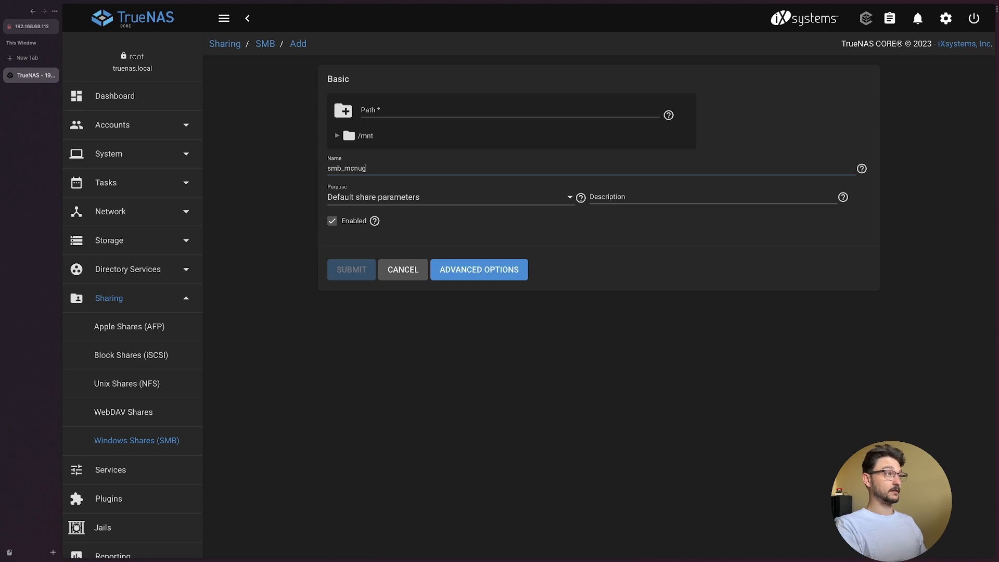
pyautogui.write('get')
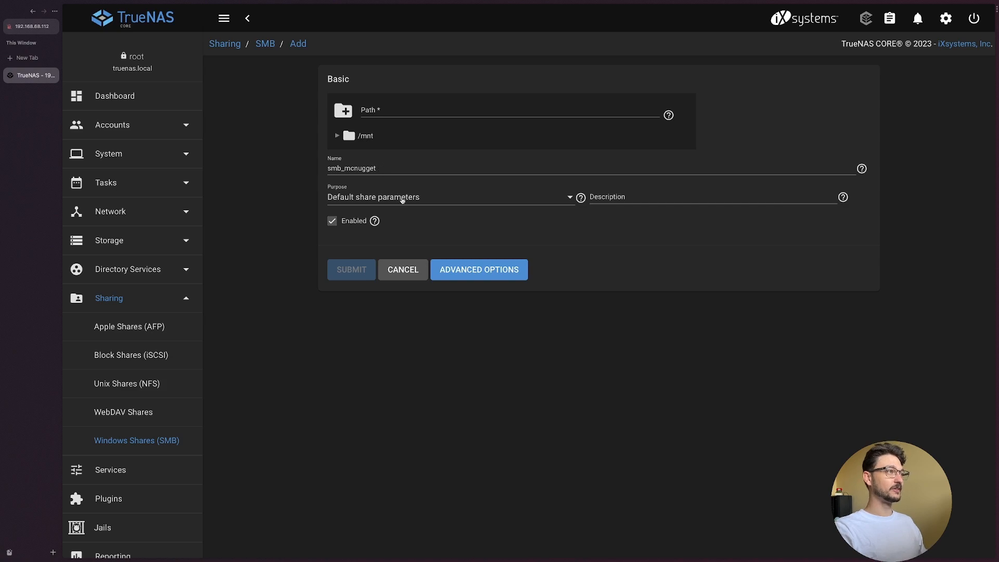
pyautogui.click(449, 196)
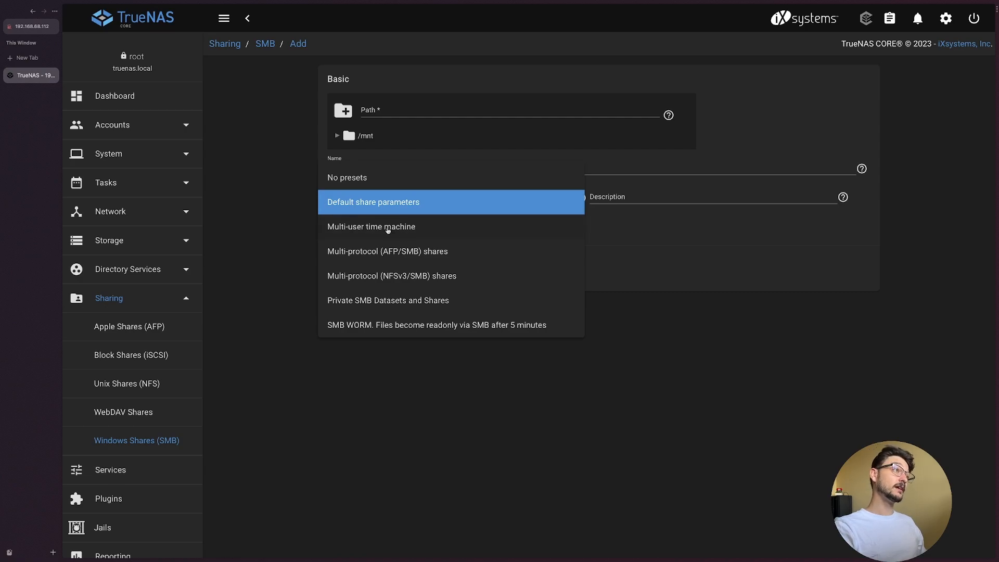
pyautogui.moveTo(428, 196)
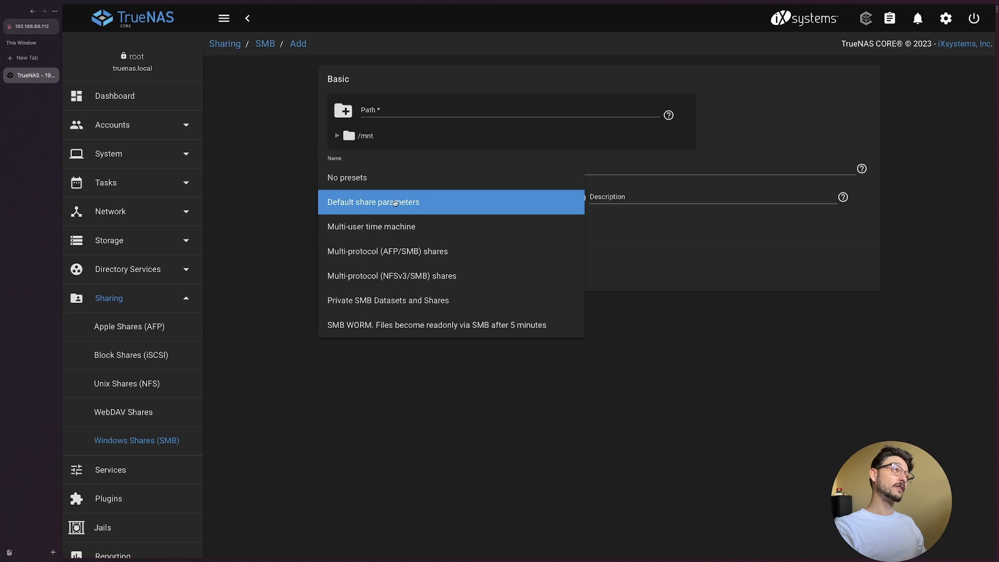
pyautogui.click(374, 201)
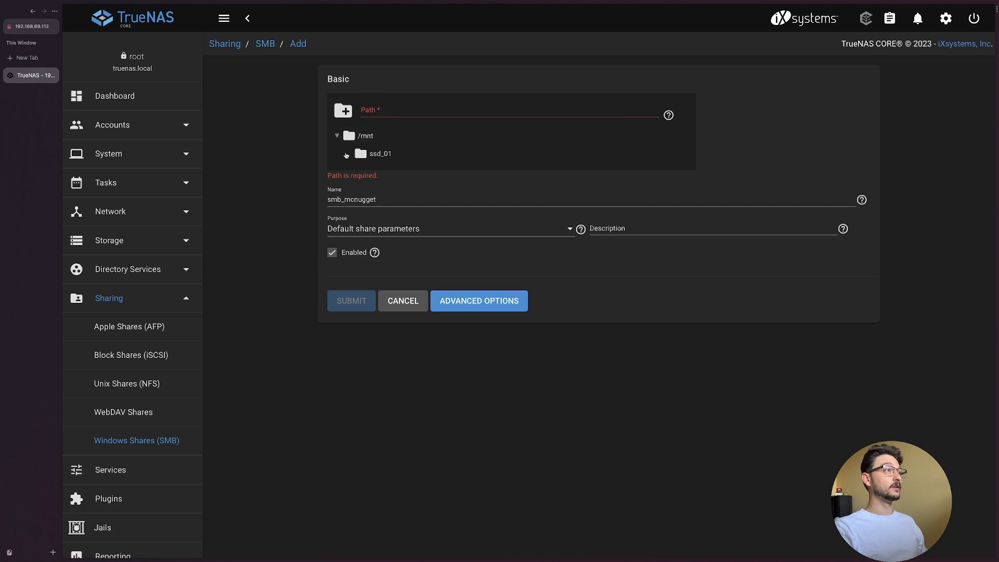
pyautogui.click(380, 154)
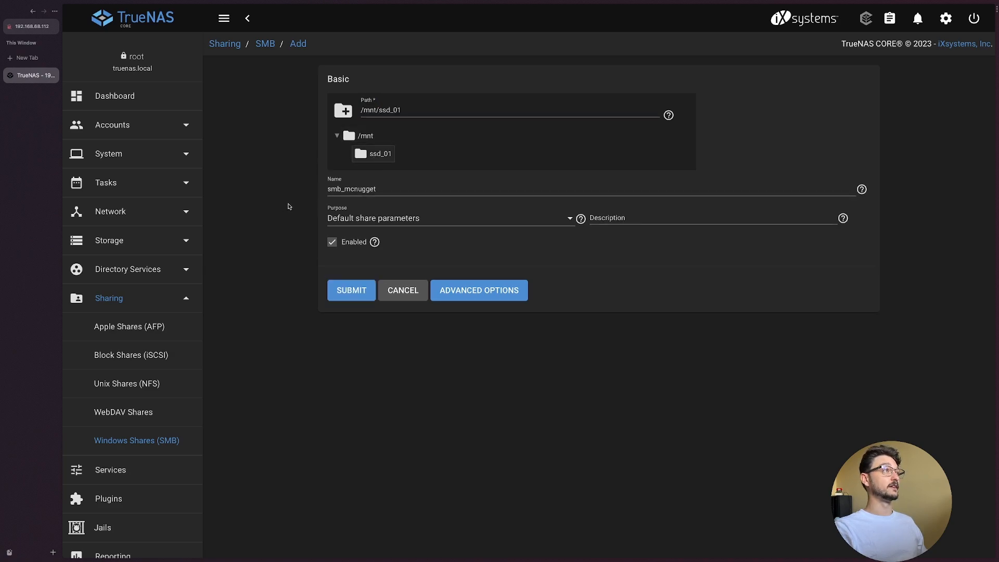
pyautogui.write('/smb_')
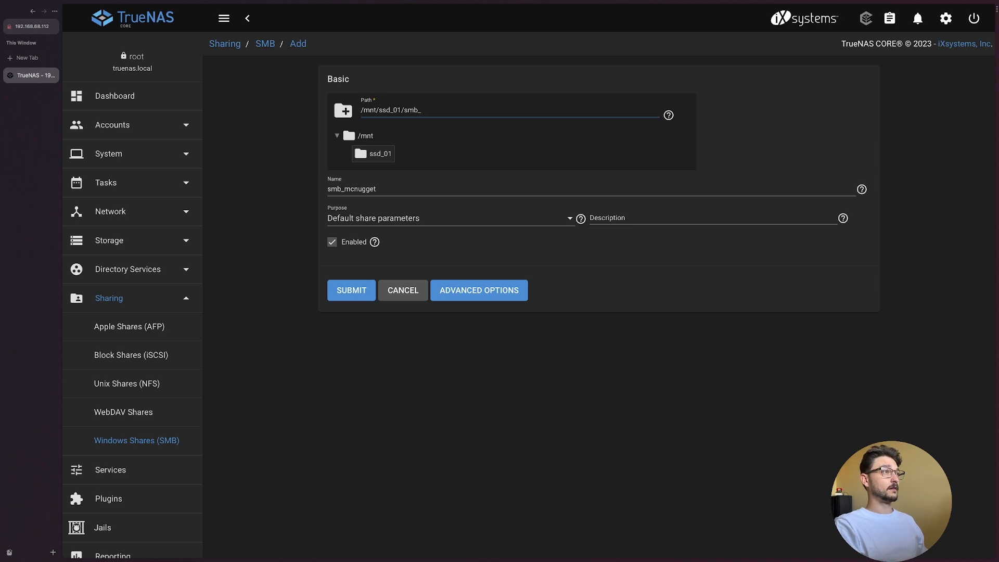
pyautogui.write('mcnugget')
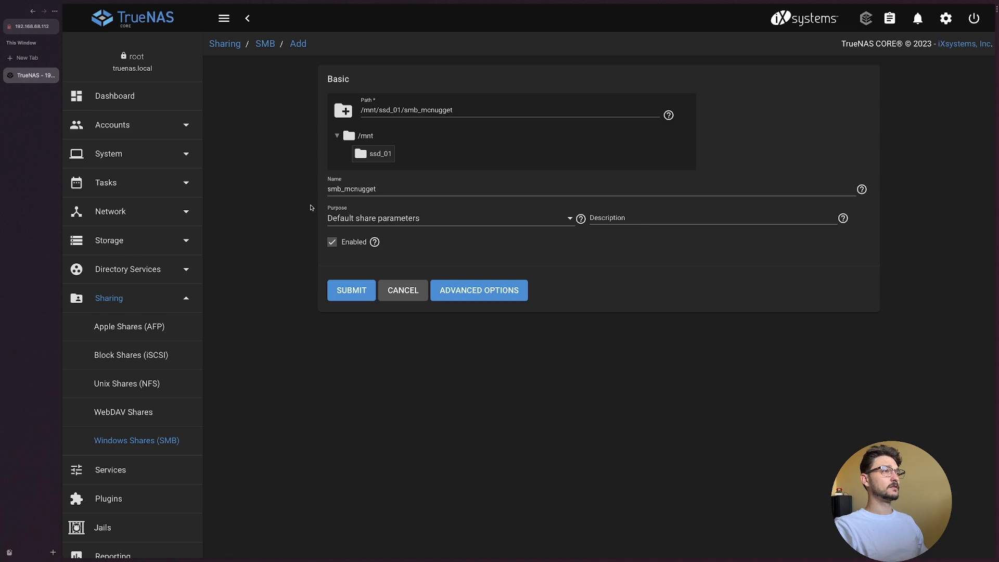
pyautogui.click(351, 290)
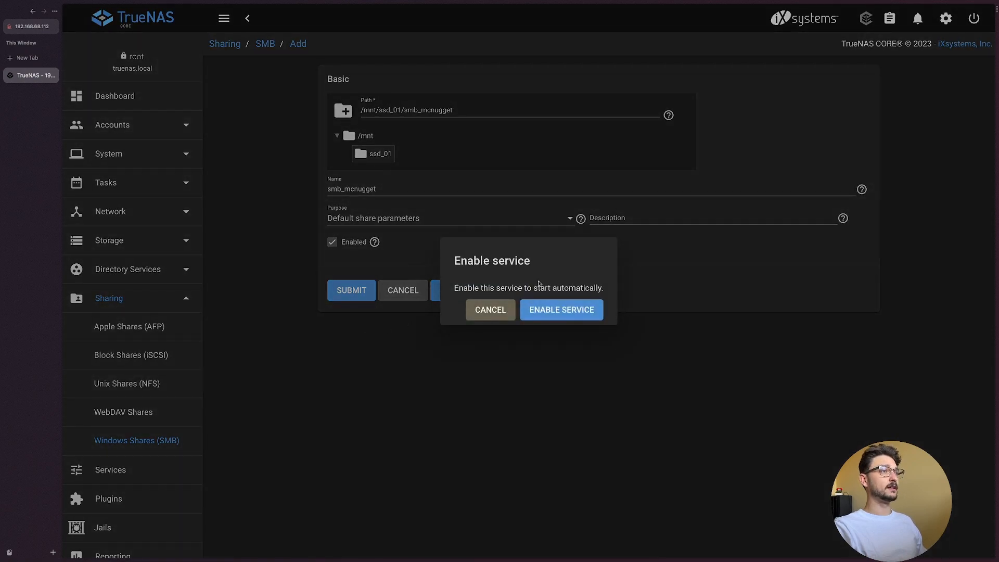
# Enable the SMB service automatically and apply the HOME preset ACL to smb_mcnugget
pyautogui.click(561, 310)
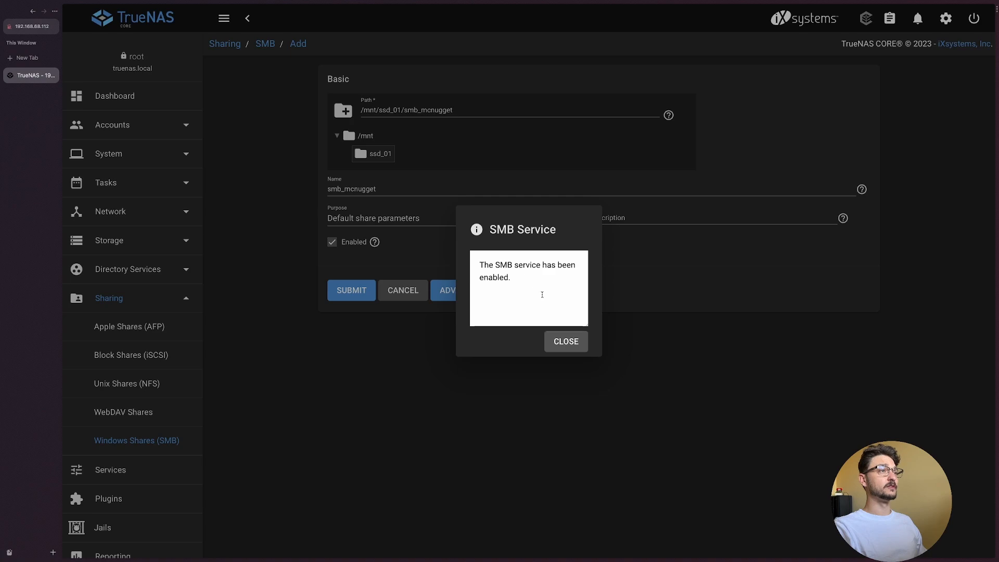
pyautogui.click(565, 341)
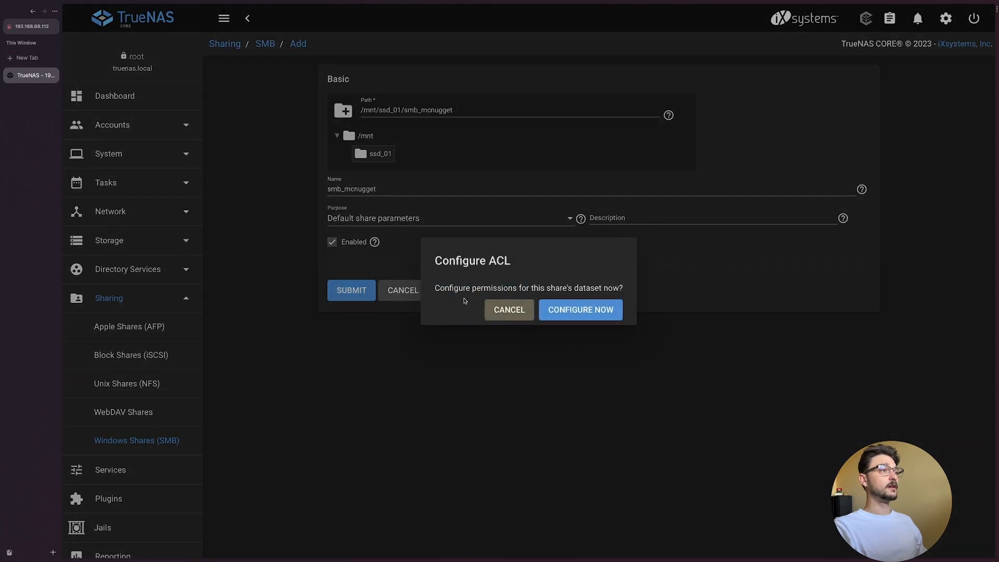
pyautogui.click(580, 309)
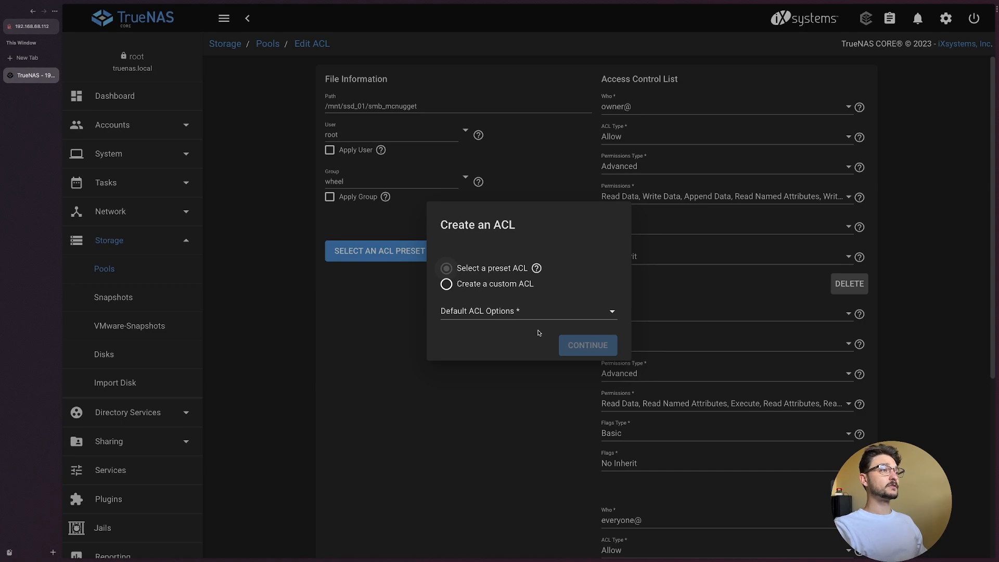
pyautogui.click(528, 312)
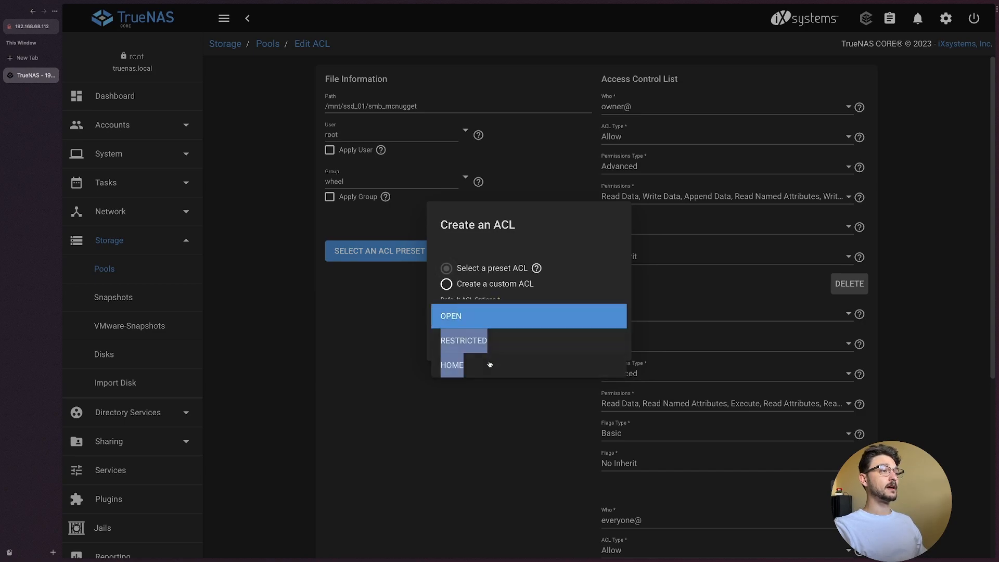
pyautogui.click(451, 366)
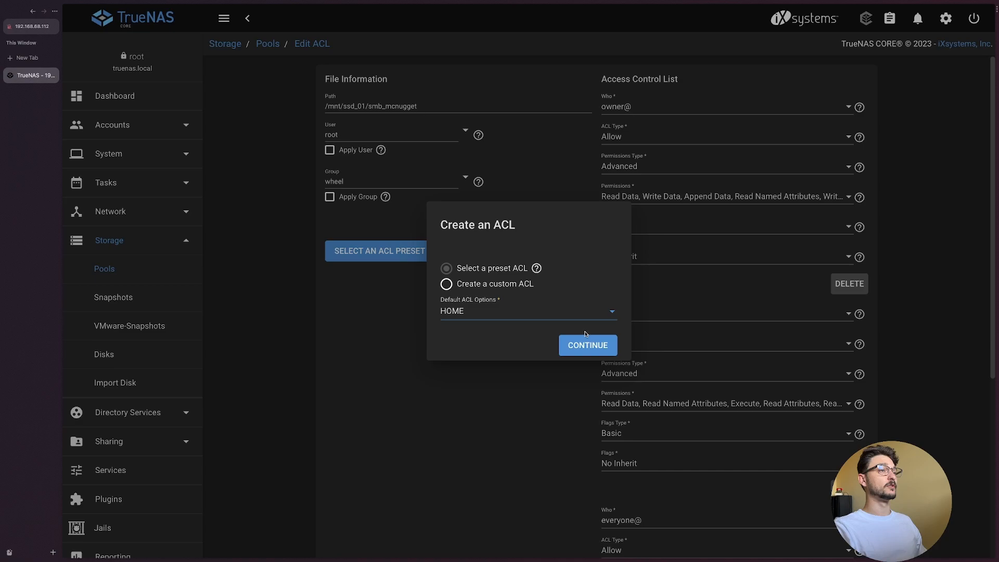
pyautogui.click(587, 345)
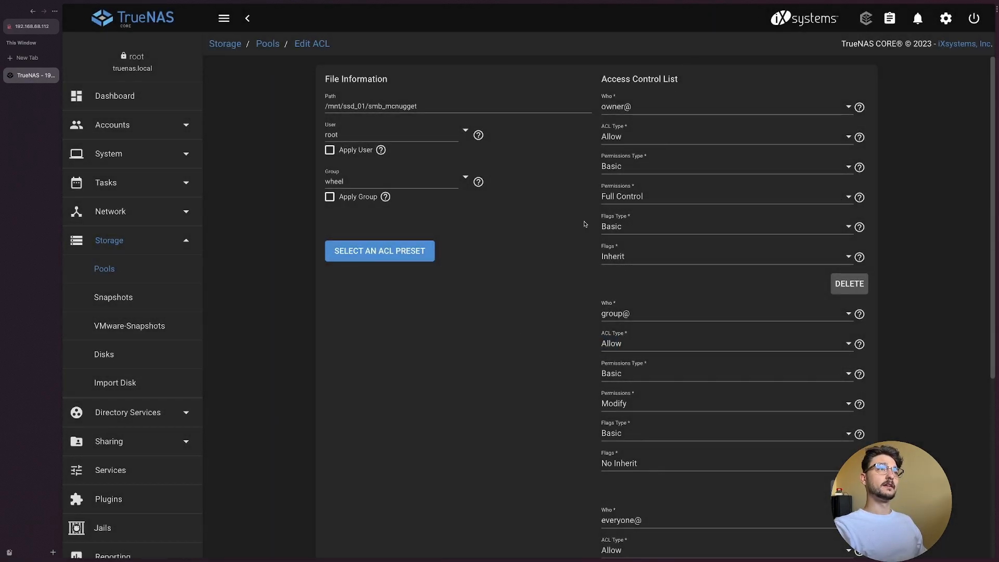
# Try opening the truenas server in Finder, then return to the smb_mcnugget share settings
pyautogui.scroll(-3)
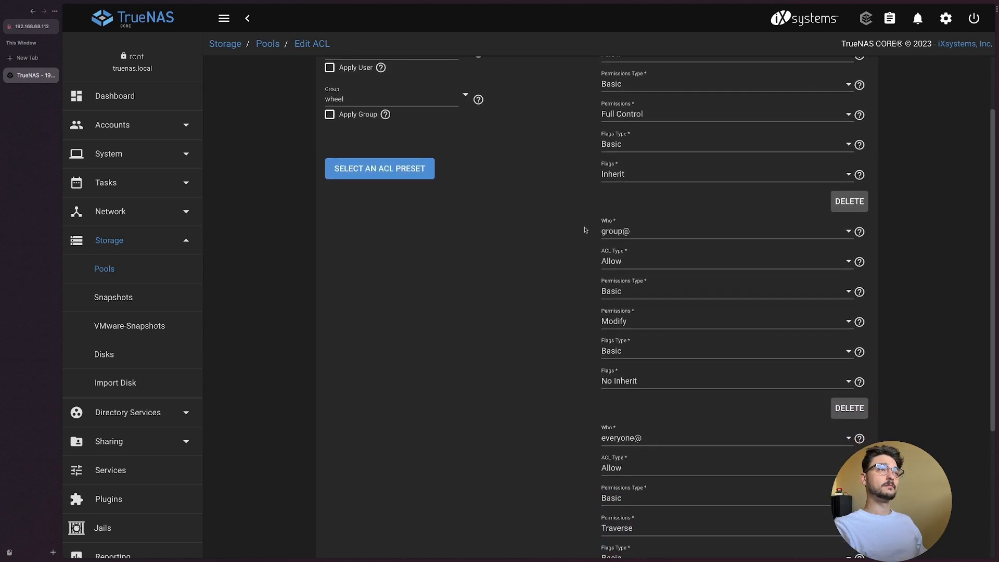
pyautogui.scroll(-3)
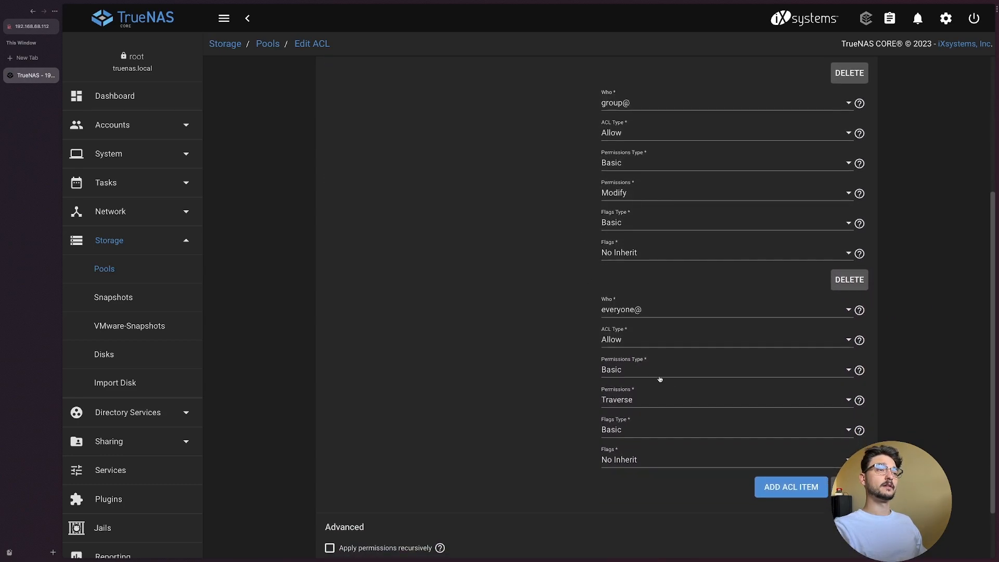
pyautogui.moveTo(655, 375)
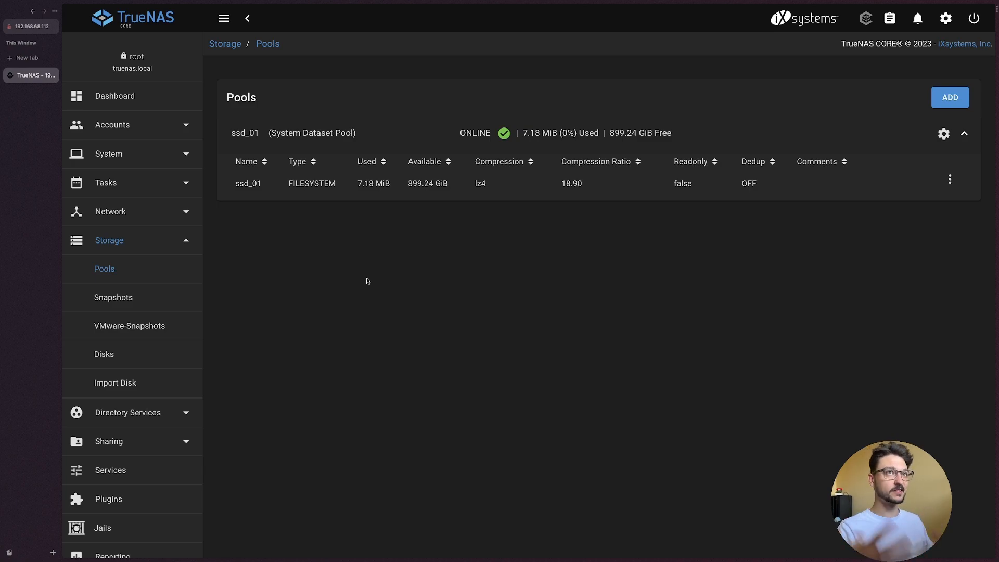
pyautogui.moveTo(312, 322)
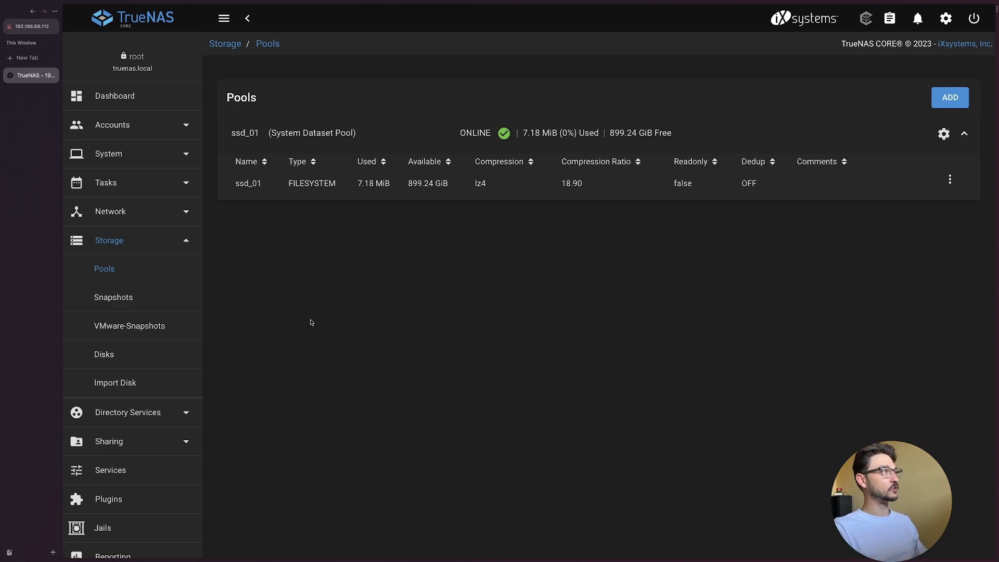
pyautogui.moveTo(545, 253)
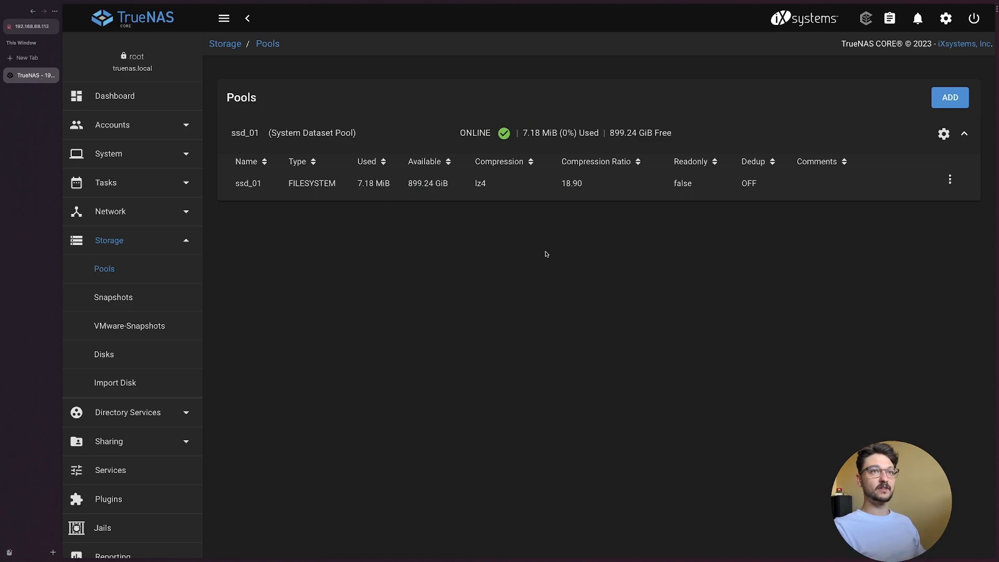
pyautogui.moveTo(406, 272)
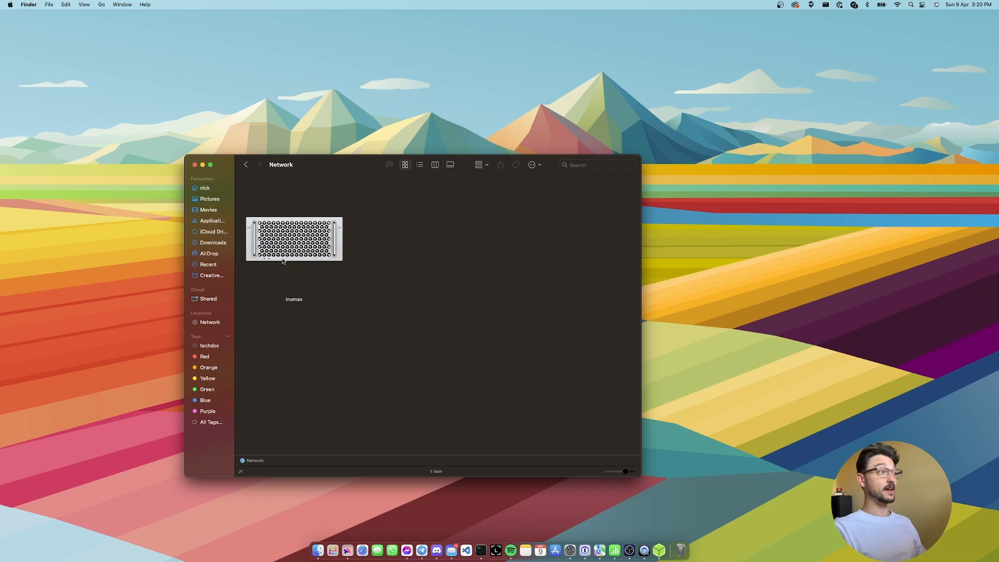
pyautogui.doubleClick(293, 239)
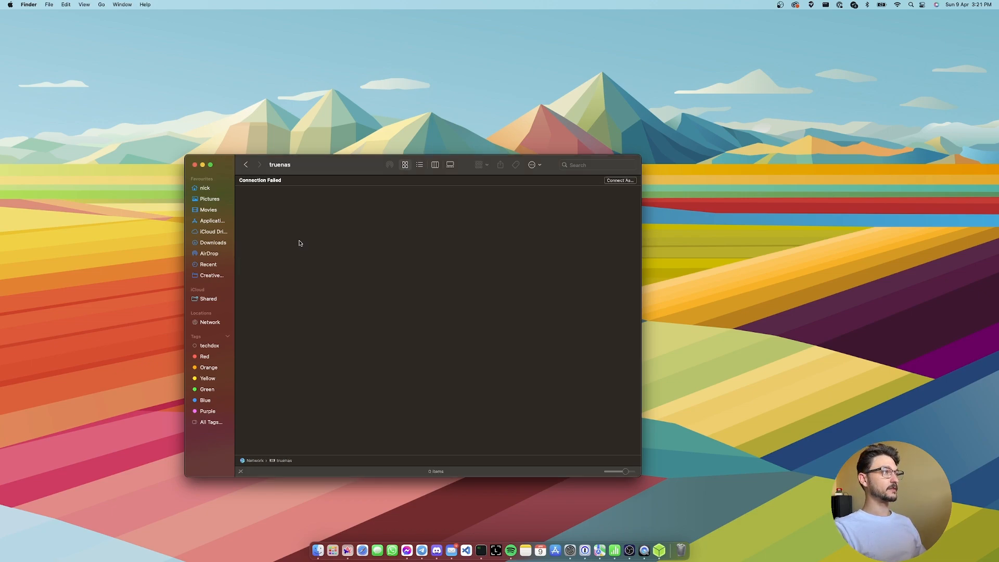
pyautogui.click(409, 326)
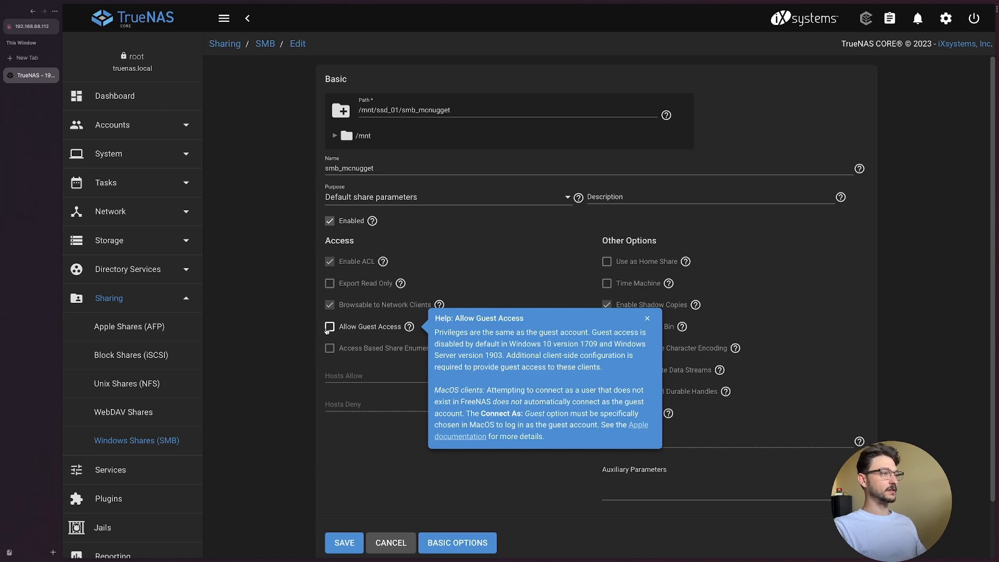
# Tick Allow Guest Access on smb_mcnugget and save the share
pyautogui.click(330, 326)
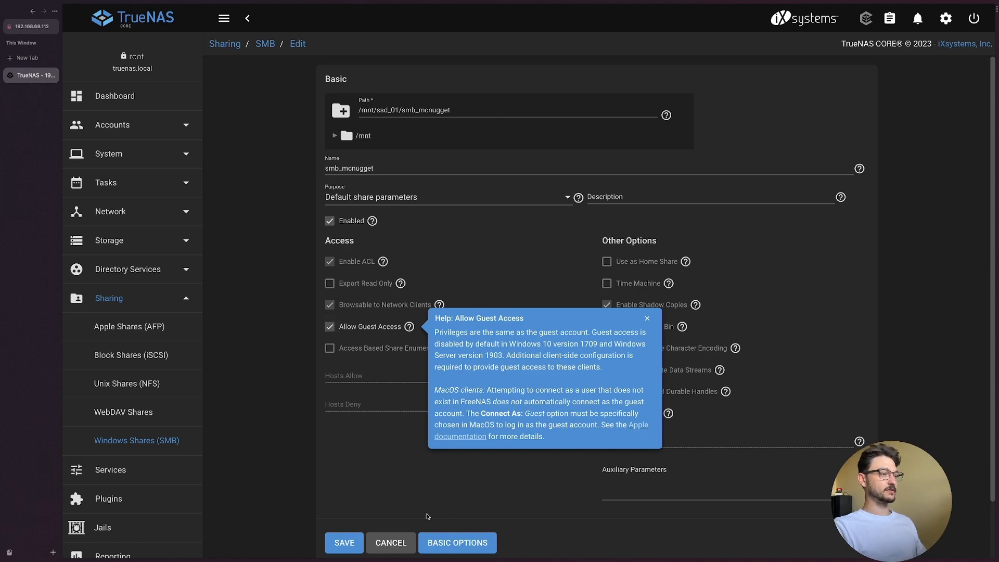
pyautogui.click(344, 542)
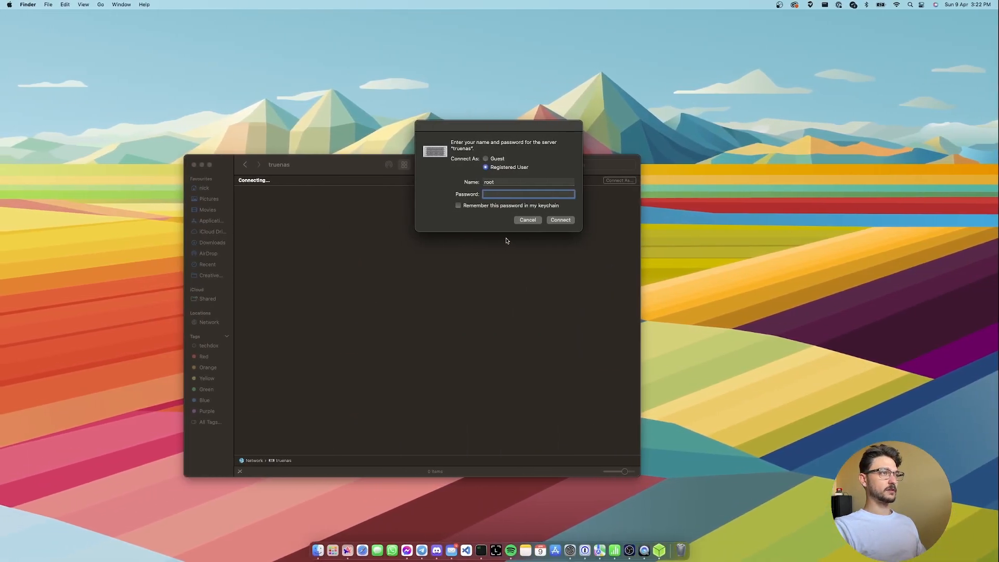
# Connect to the truenas server as Guest and open the empty smb_mcnugget share
pyautogui.click(486, 158)
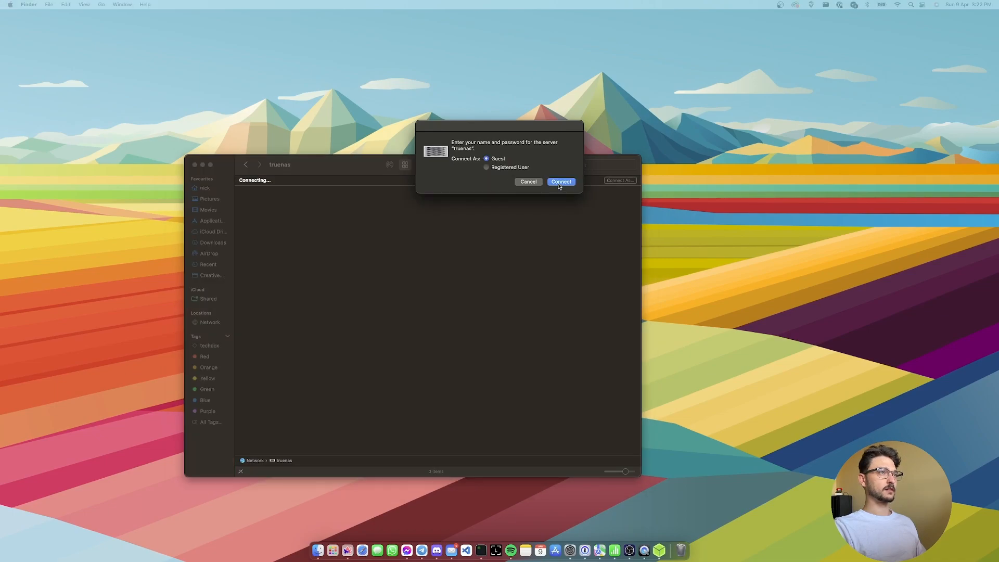
pyautogui.click(560, 181)
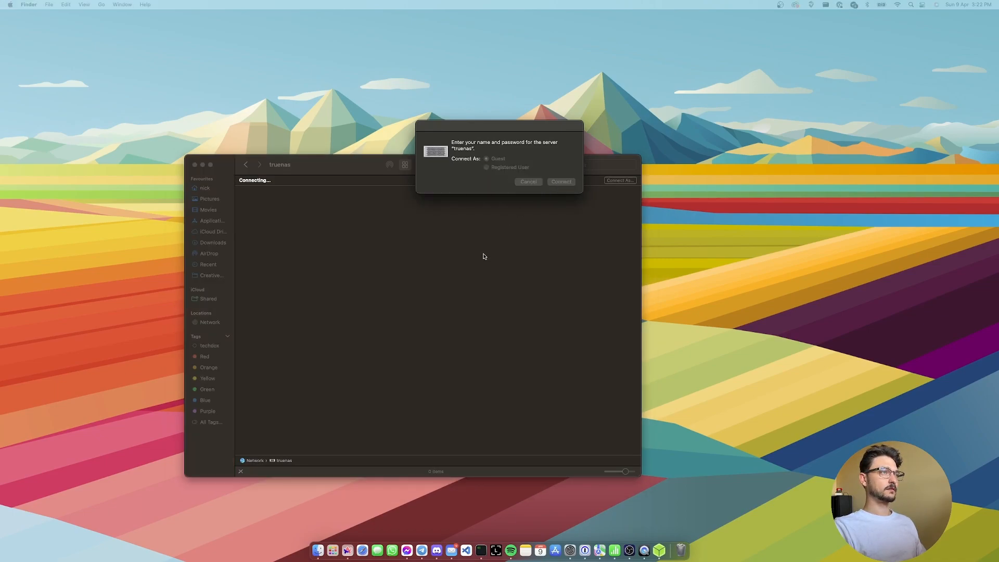
pyautogui.click(561, 182)
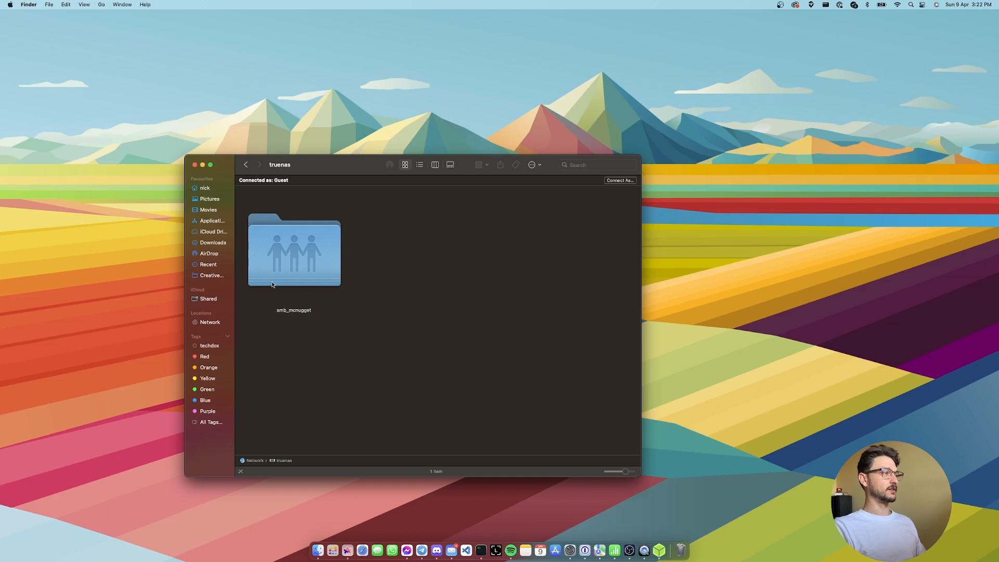
pyautogui.doubleClick(293, 252)
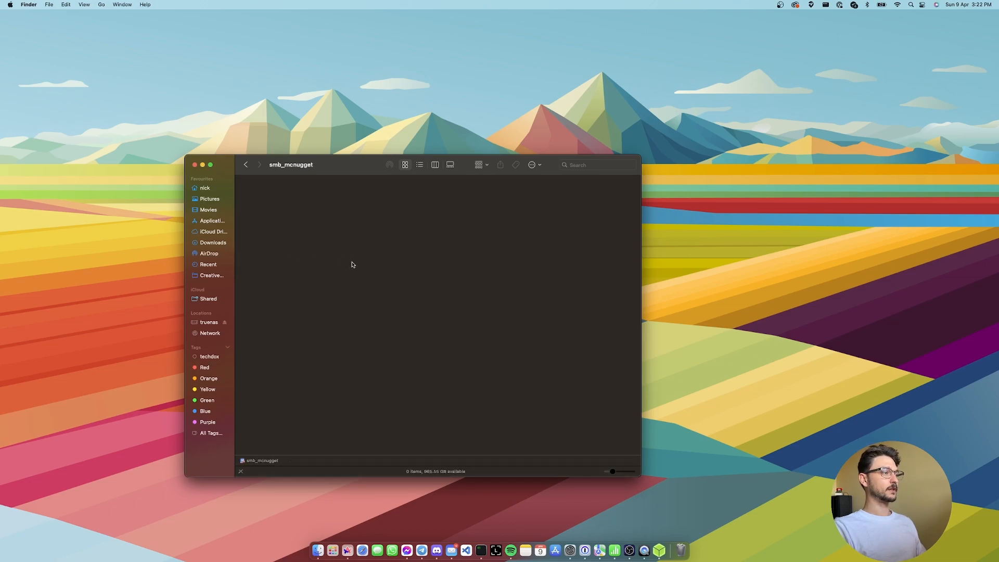
pyautogui.rightClick(352, 267)
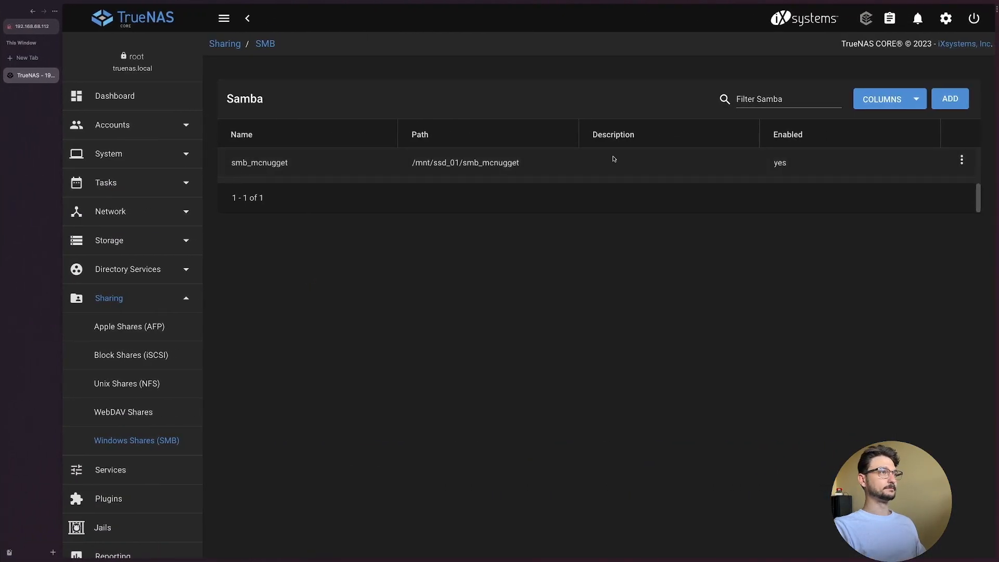
# Check smb_mcnugget's advanced options for Allow Guest Access, then review dashboard network status (re0 up, re1 down)
pyautogui.click(962, 160)
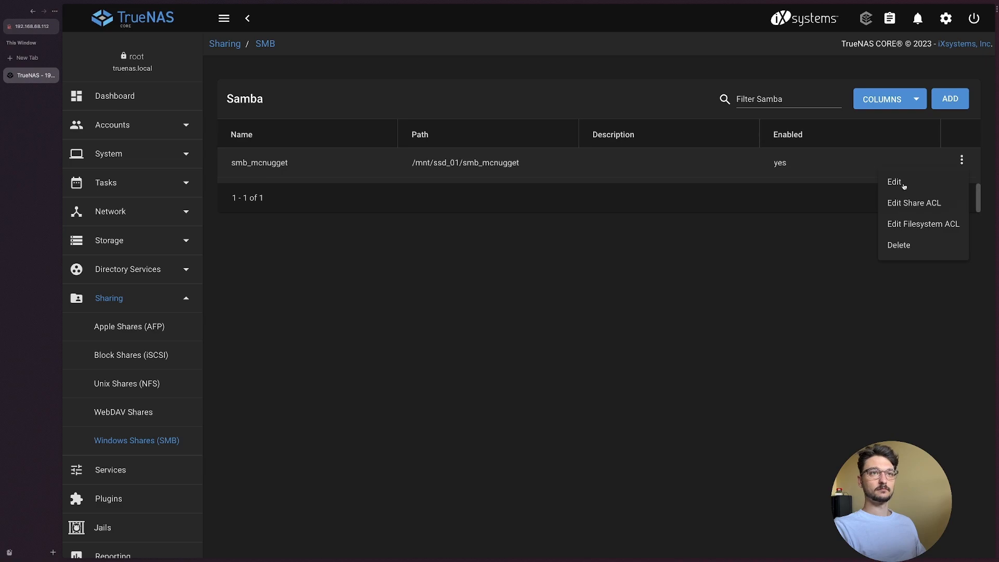
pyautogui.click(894, 181)
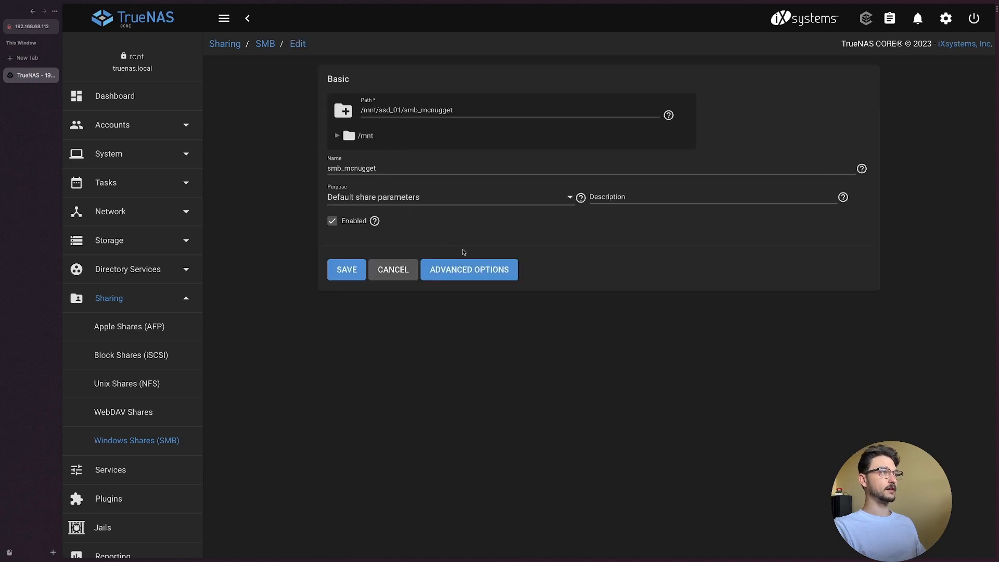
pyautogui.click(469, 269)
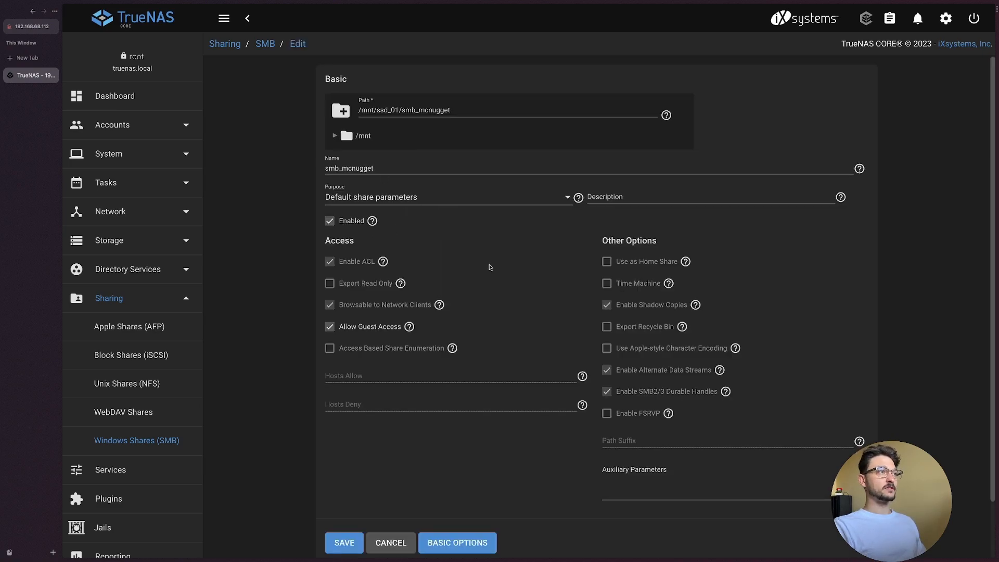
pyautogui.moveTo(417, 384)
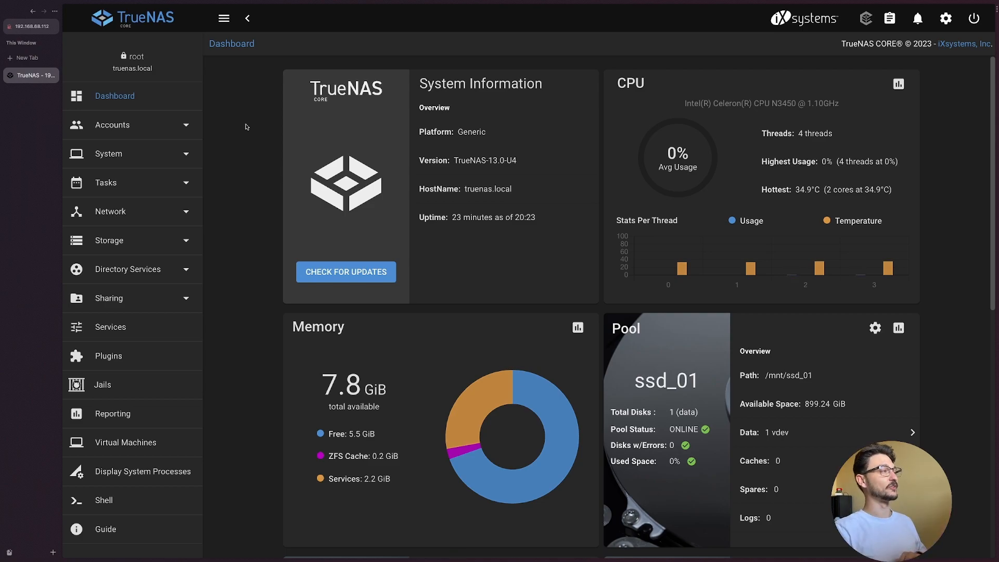
pyautogui.scroll(-3)
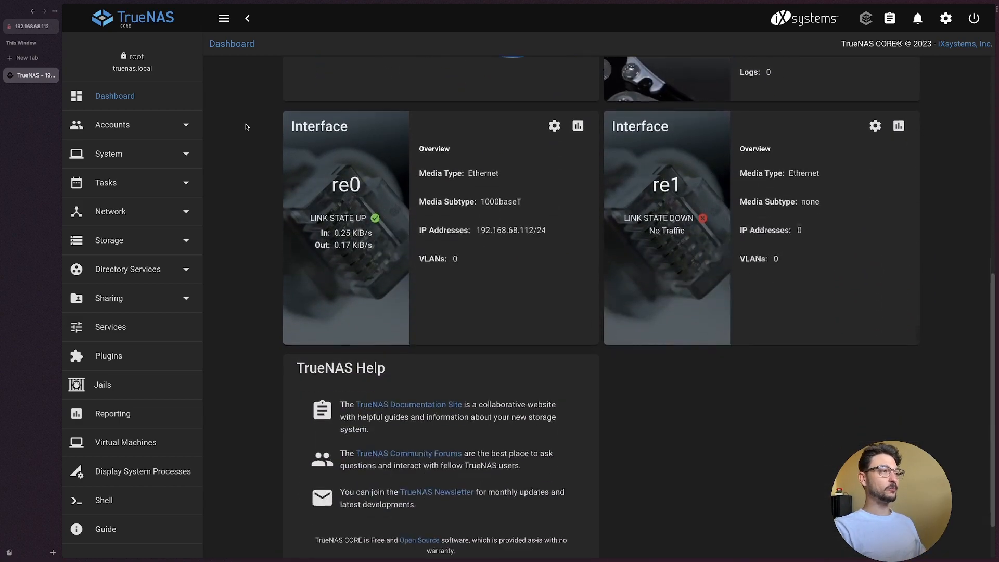